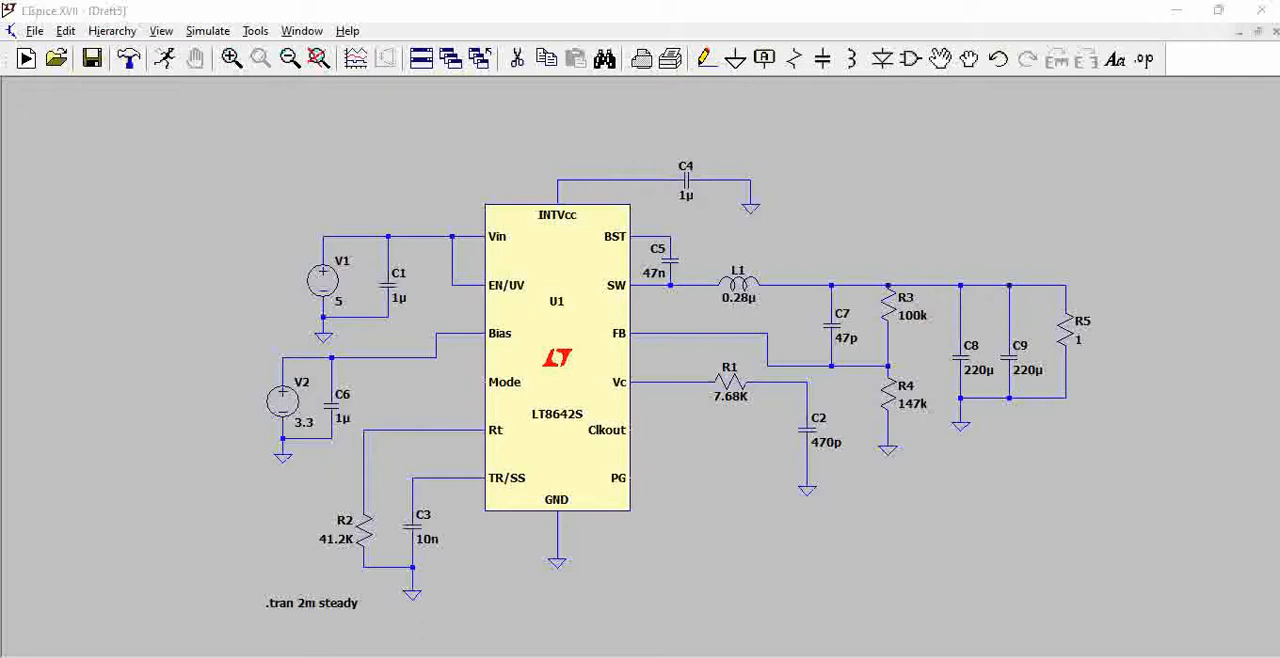
mouse_move(690, 380)
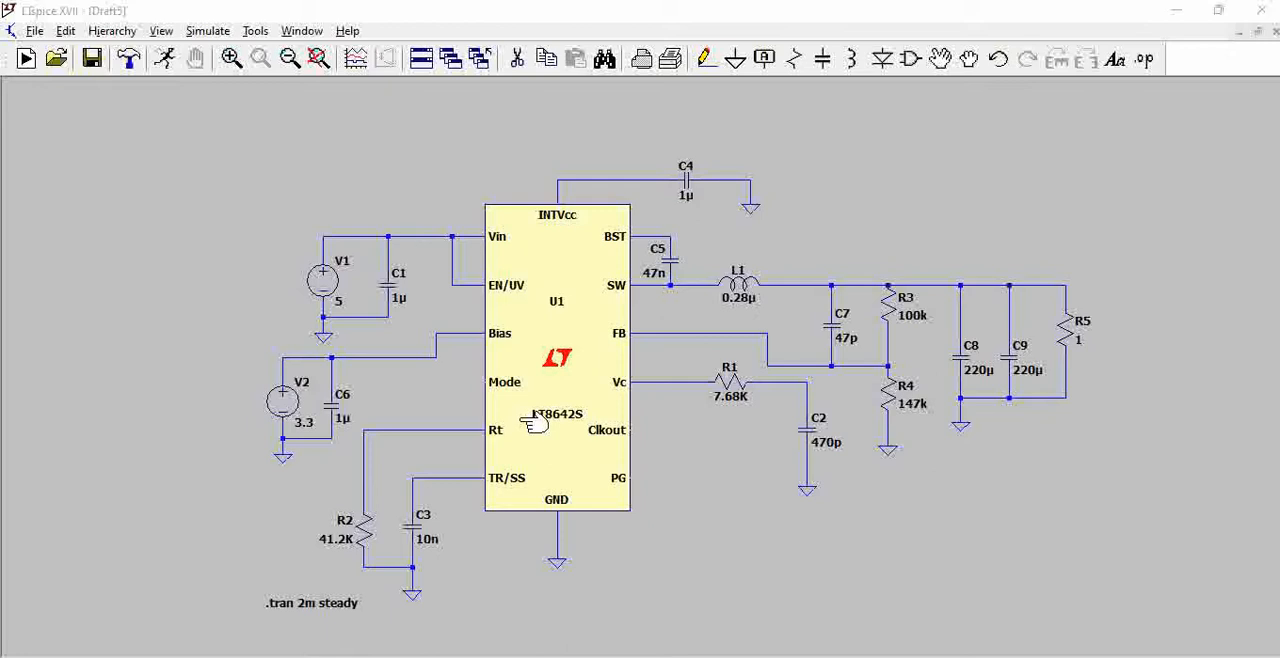
mouse_move(855, 378)
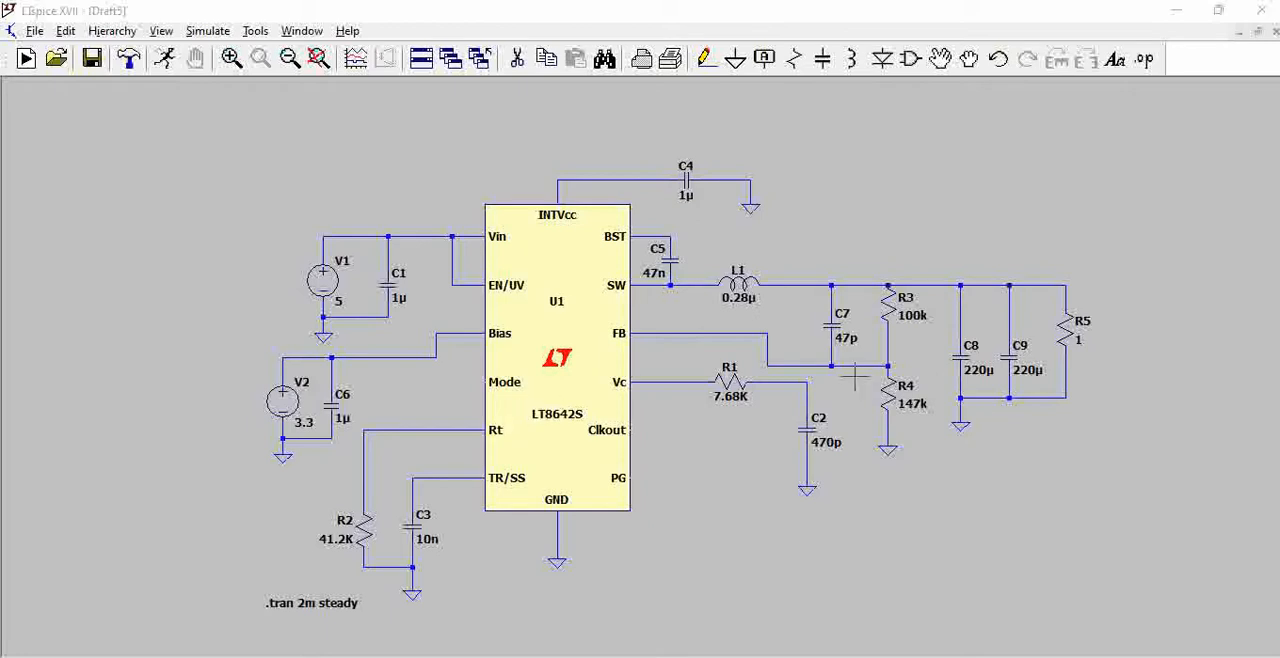
mouse_move(558, 345)
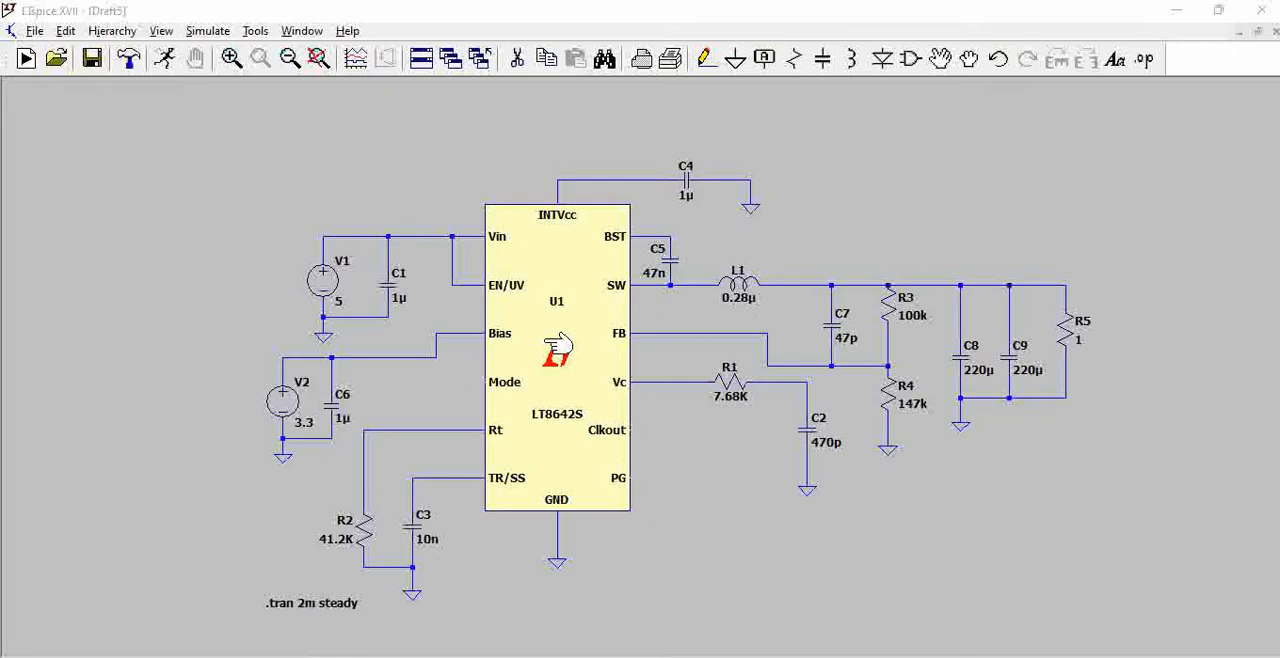
mouse_move(817, 388)
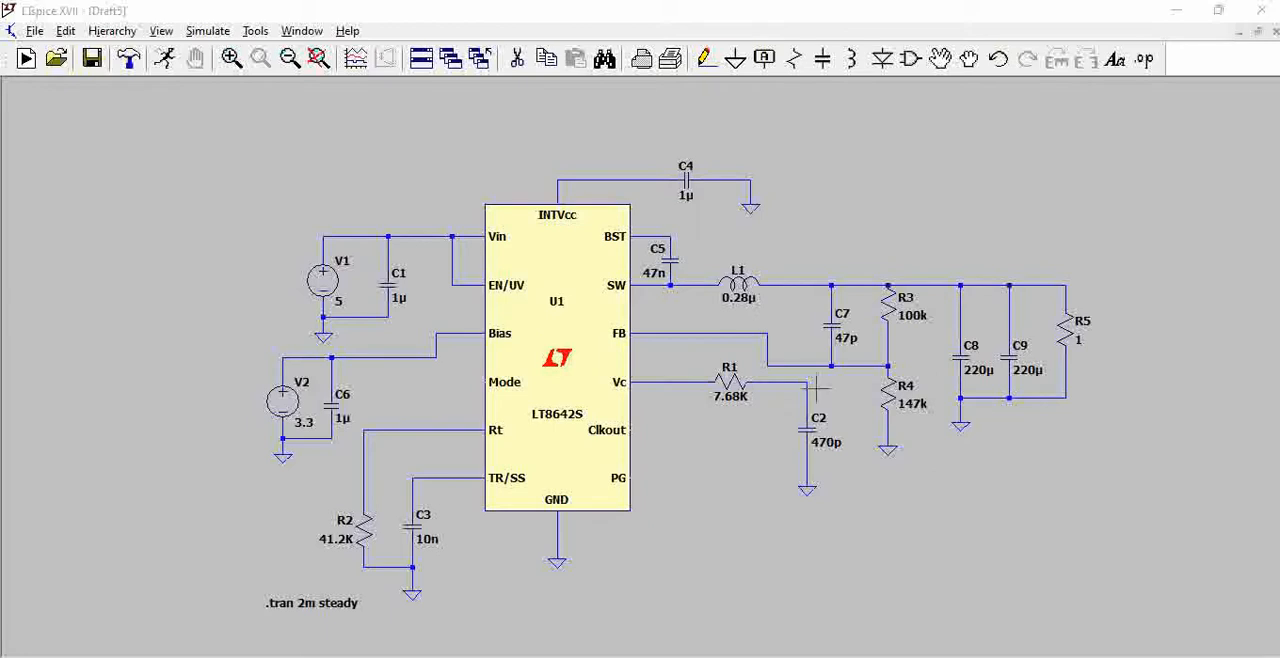
mouse_move(567, 435)
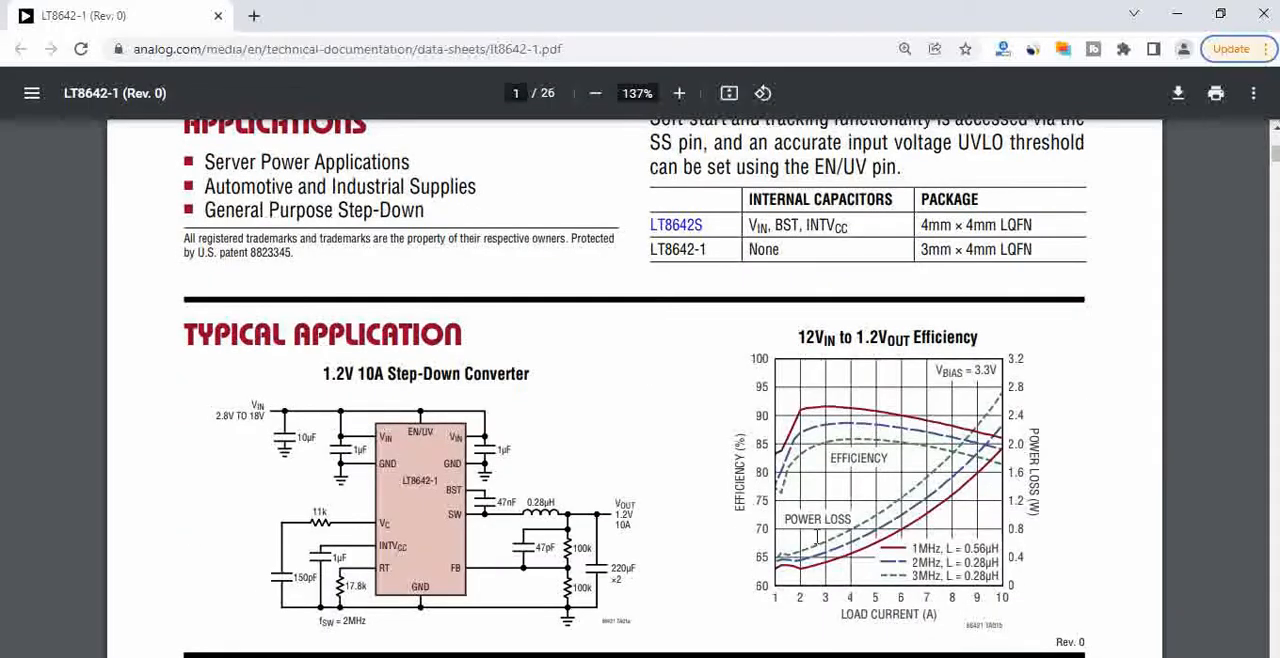
mouse_move(843, 612)
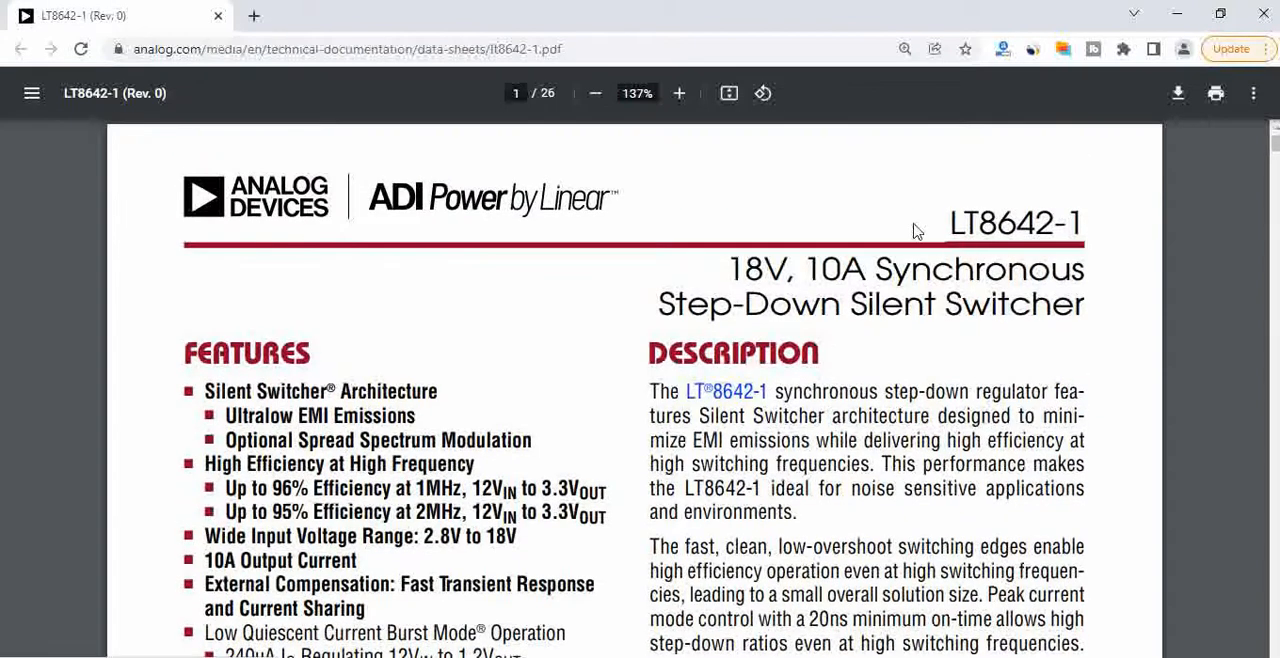
Review the LT8642S datasheet's title and 1MHz inductor value, then run the .tran simulation.
double_click(762, 269)
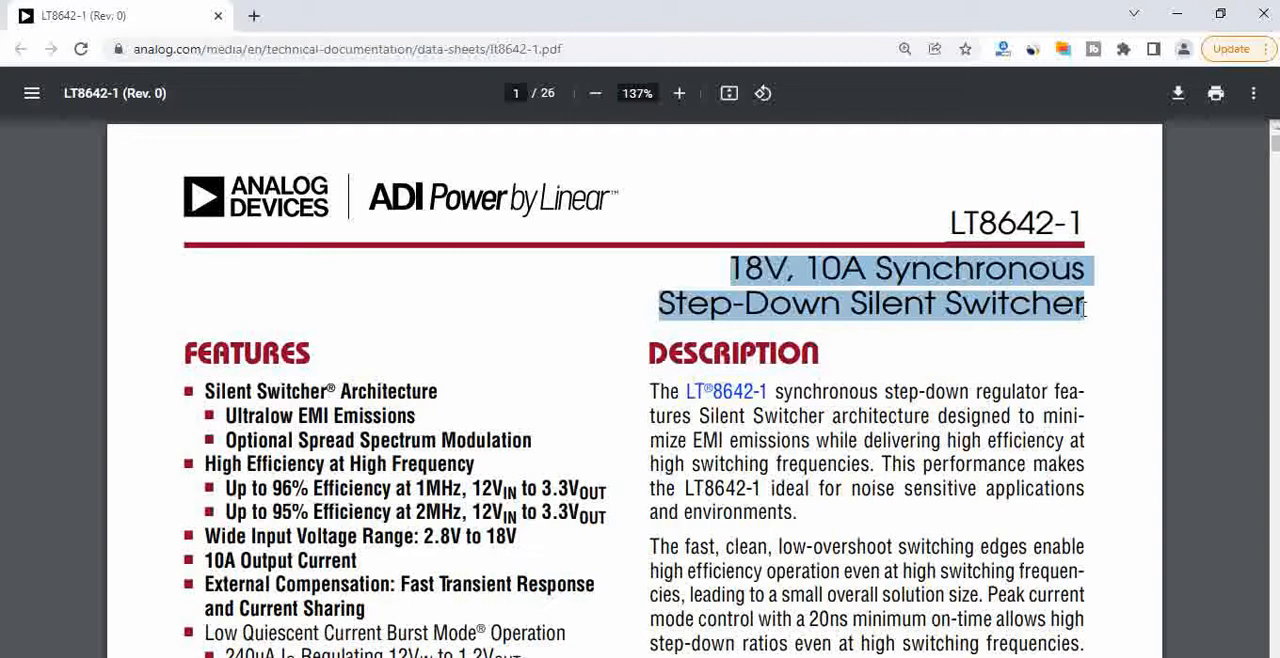
mouse_move(970, 325)
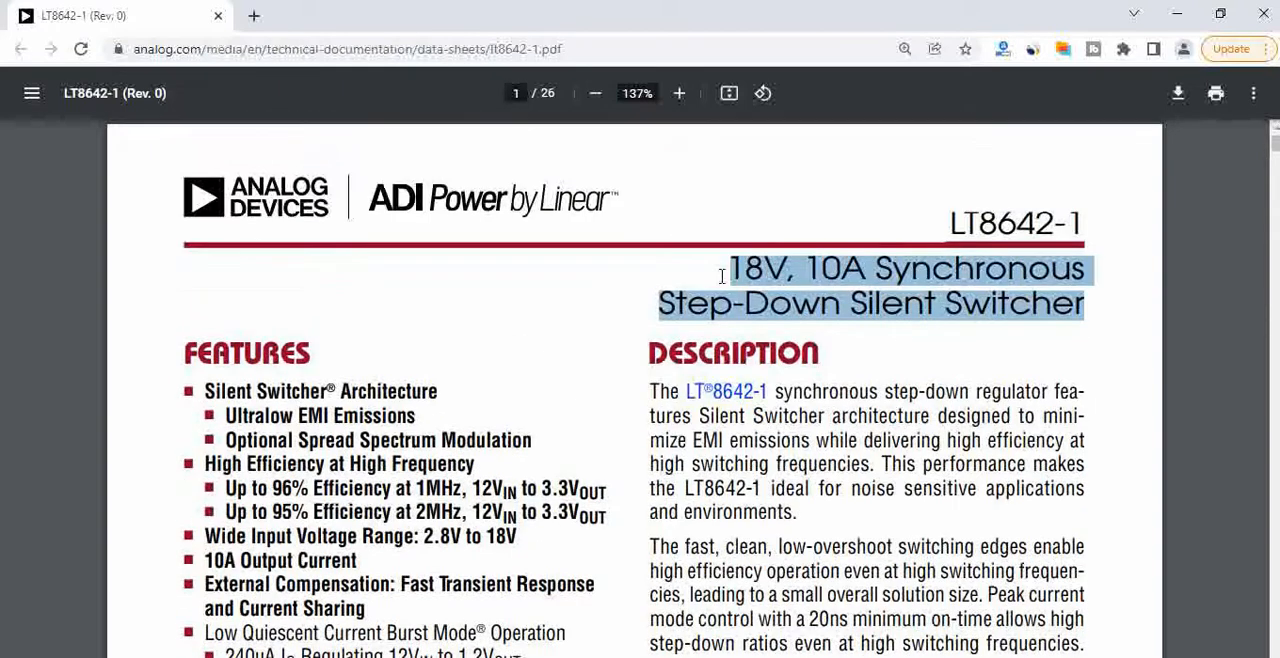
mouse_move(424, 537)
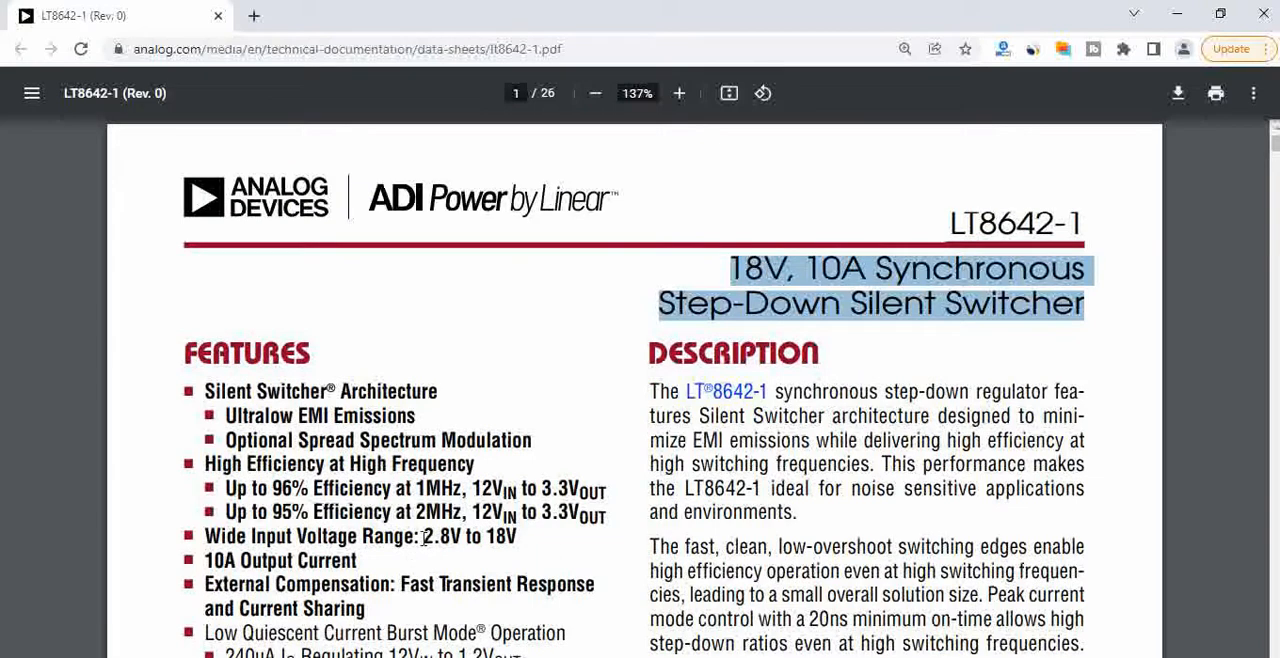
scroll(down, 3)
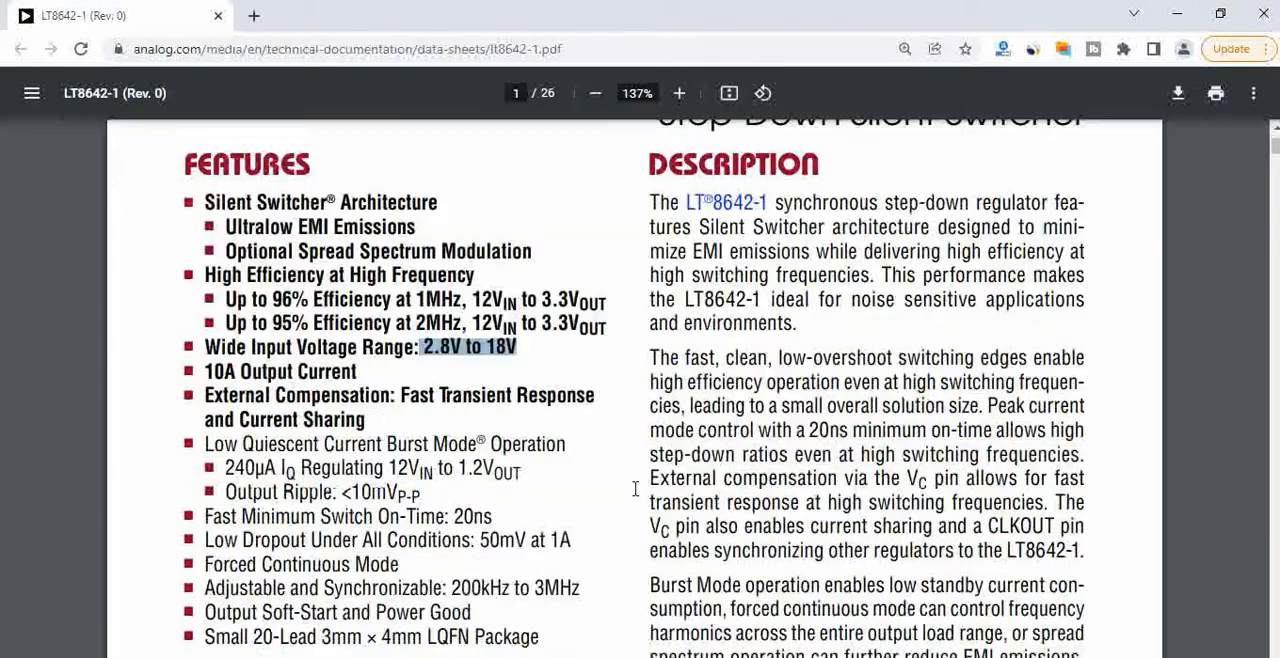
scroll(down, 3)
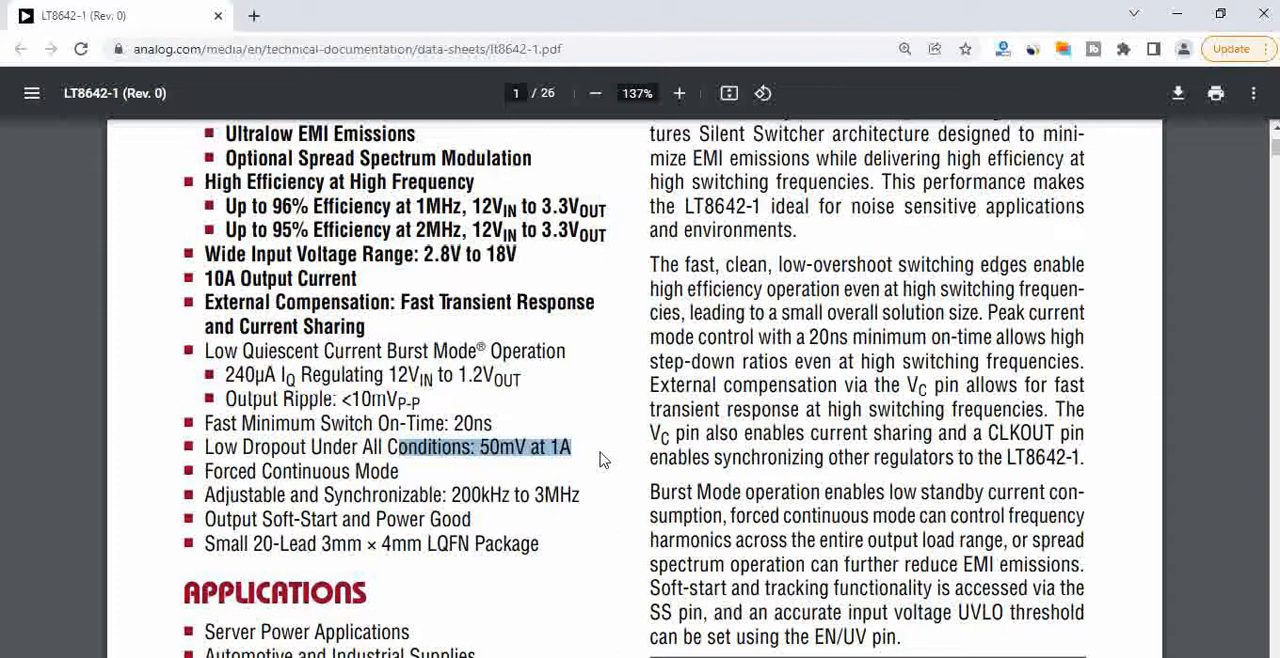
scroll(down, 3)
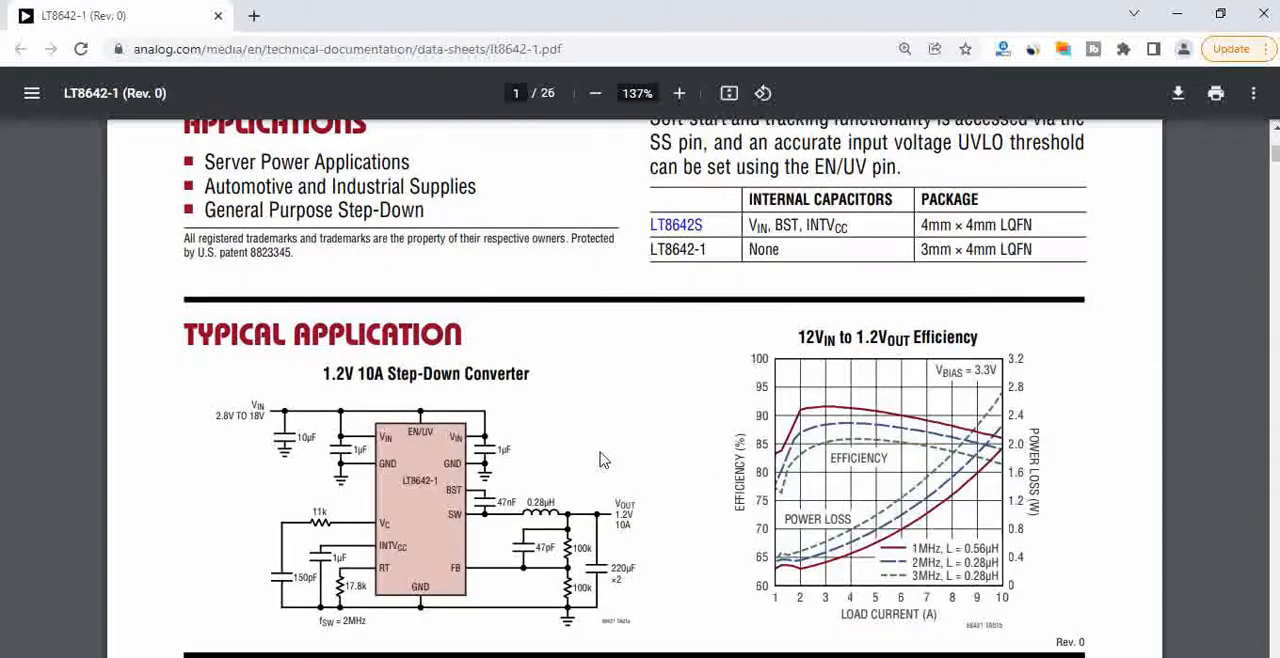
scroll(down, 3)
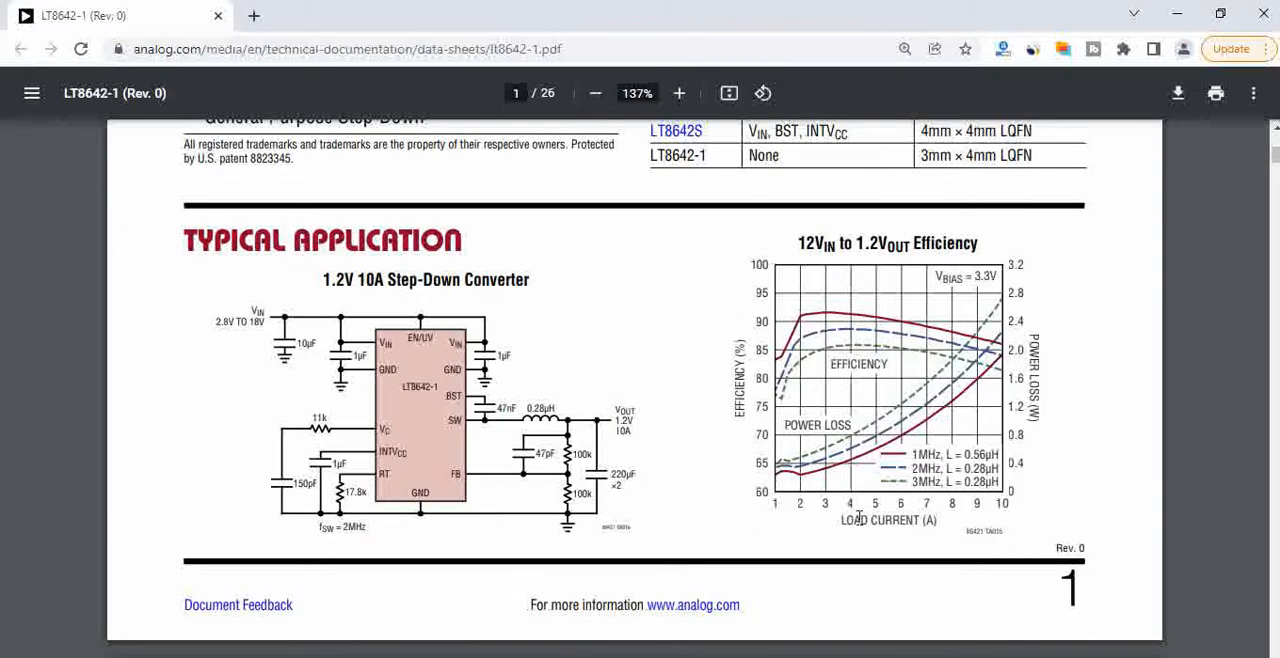
mouse_move(822, 470)
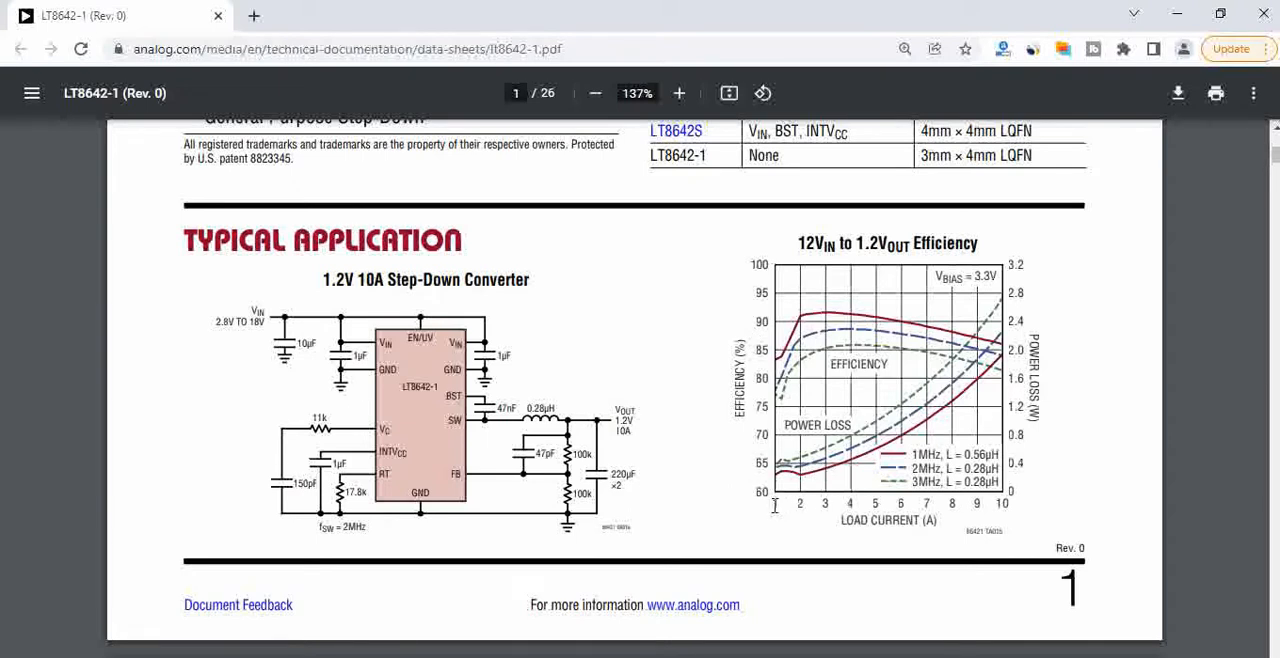
mouse_move(764, 360)
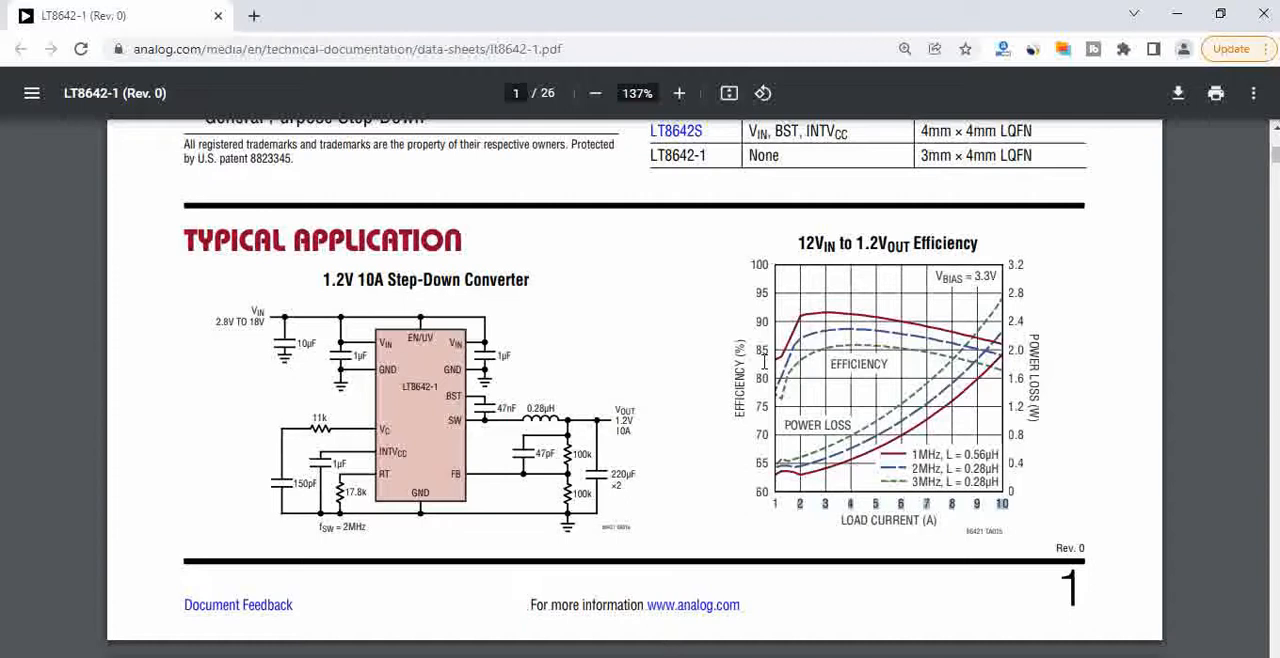
mouse_move(867, 335)
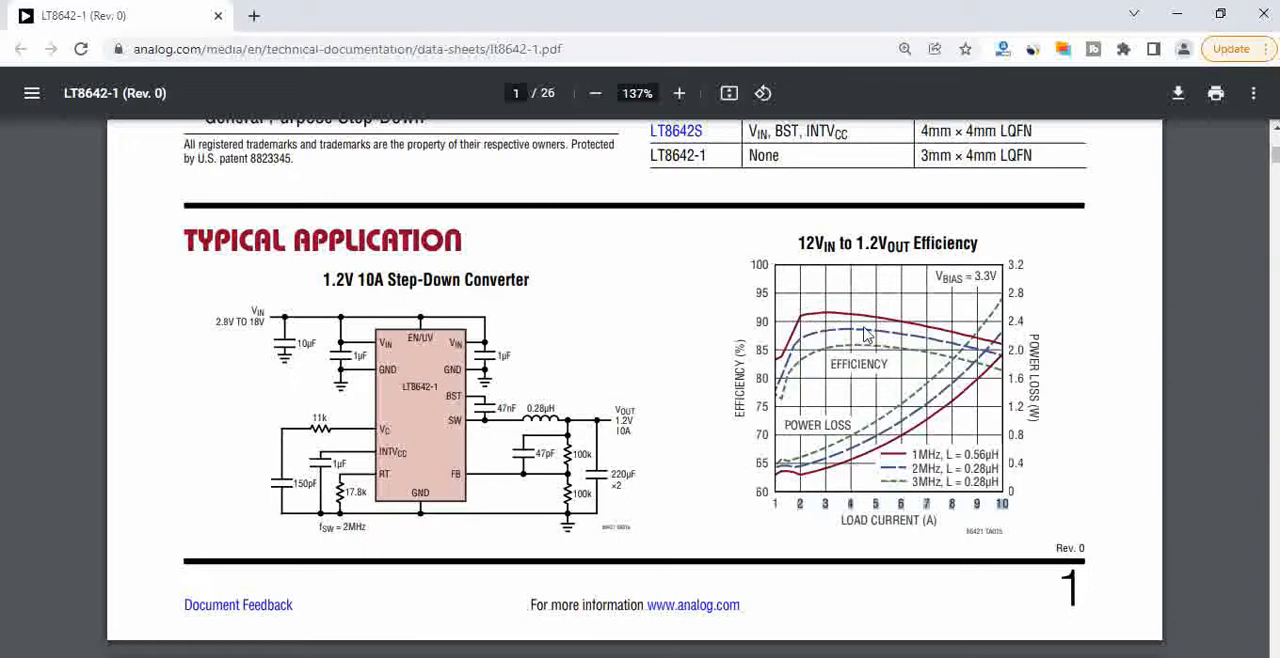
mouse_move(823, 335)
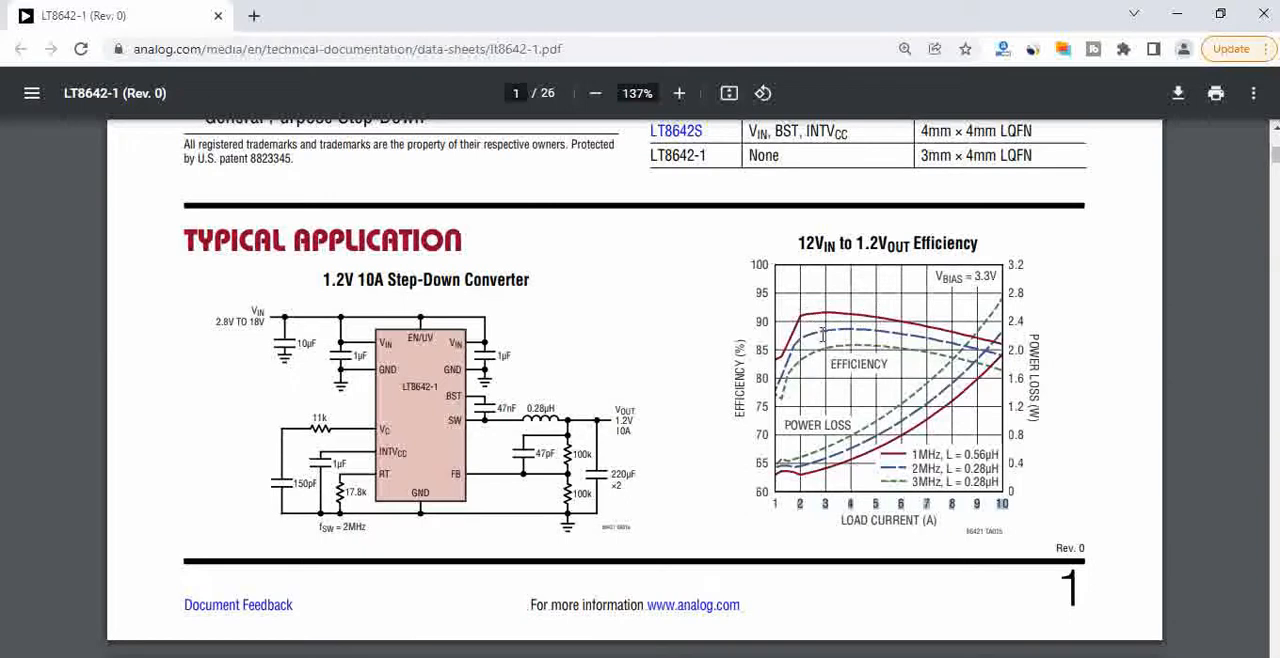
mouse_move(830, 325)
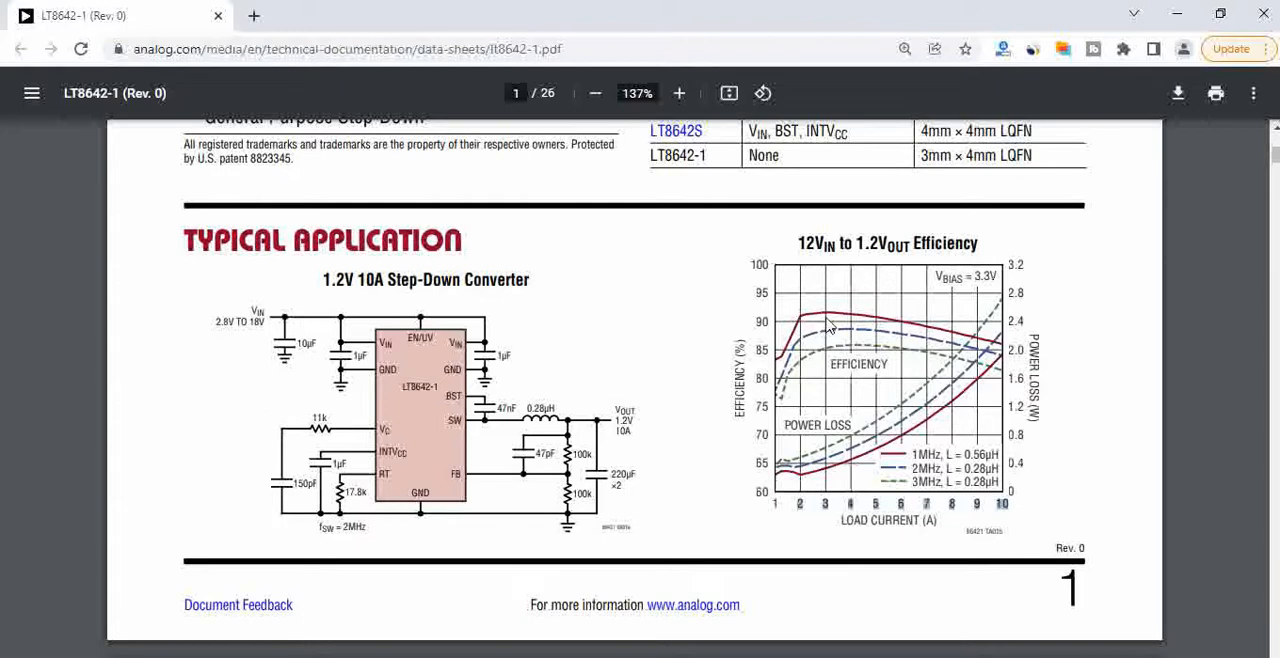
mouse_move(968, 475)
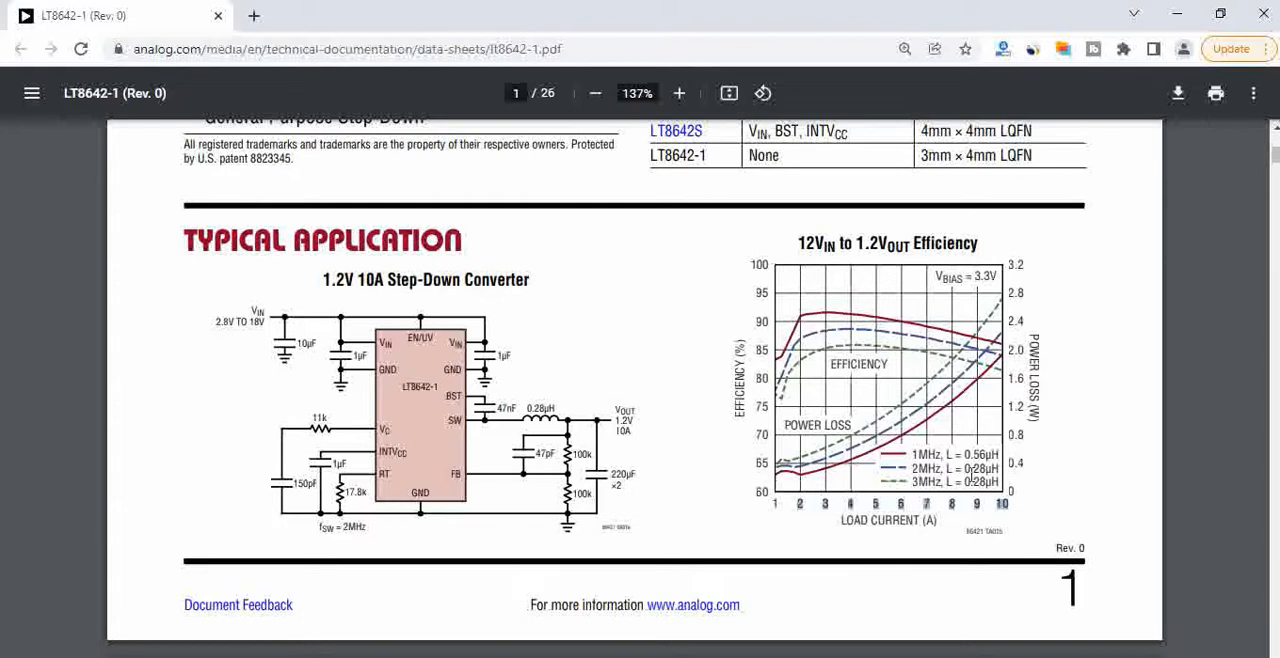
double_click(955, 454)
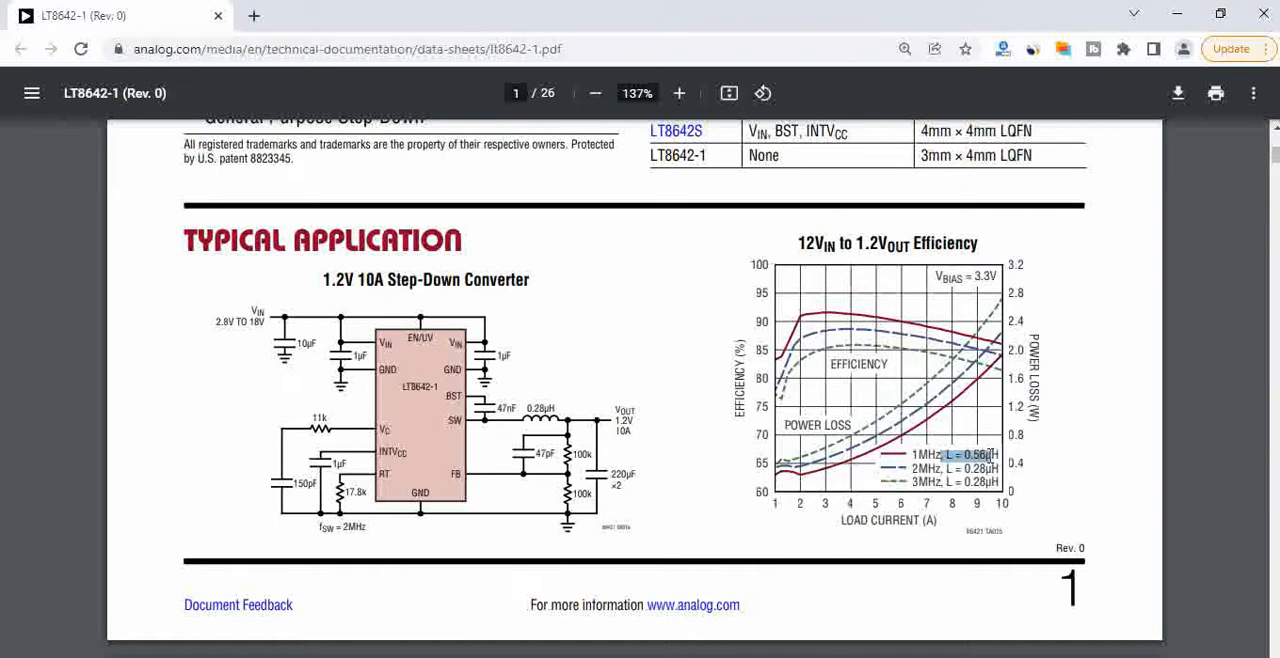
mouse_move(800, 300)
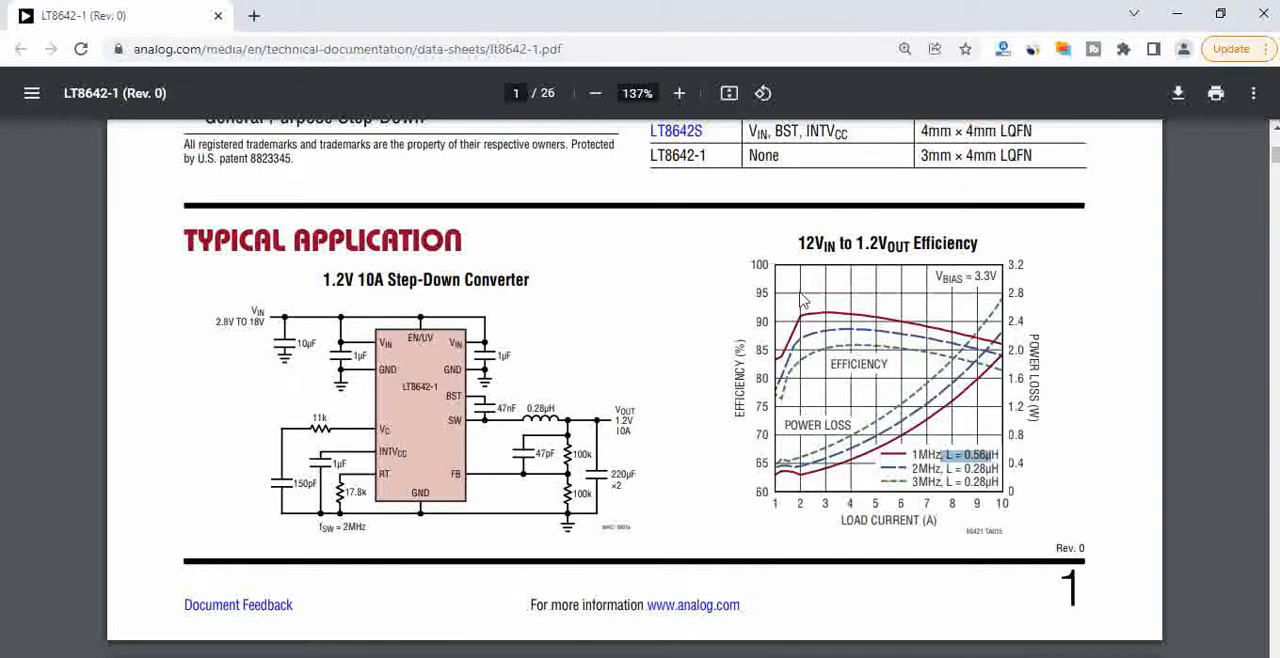
mouse_move(818, 318)
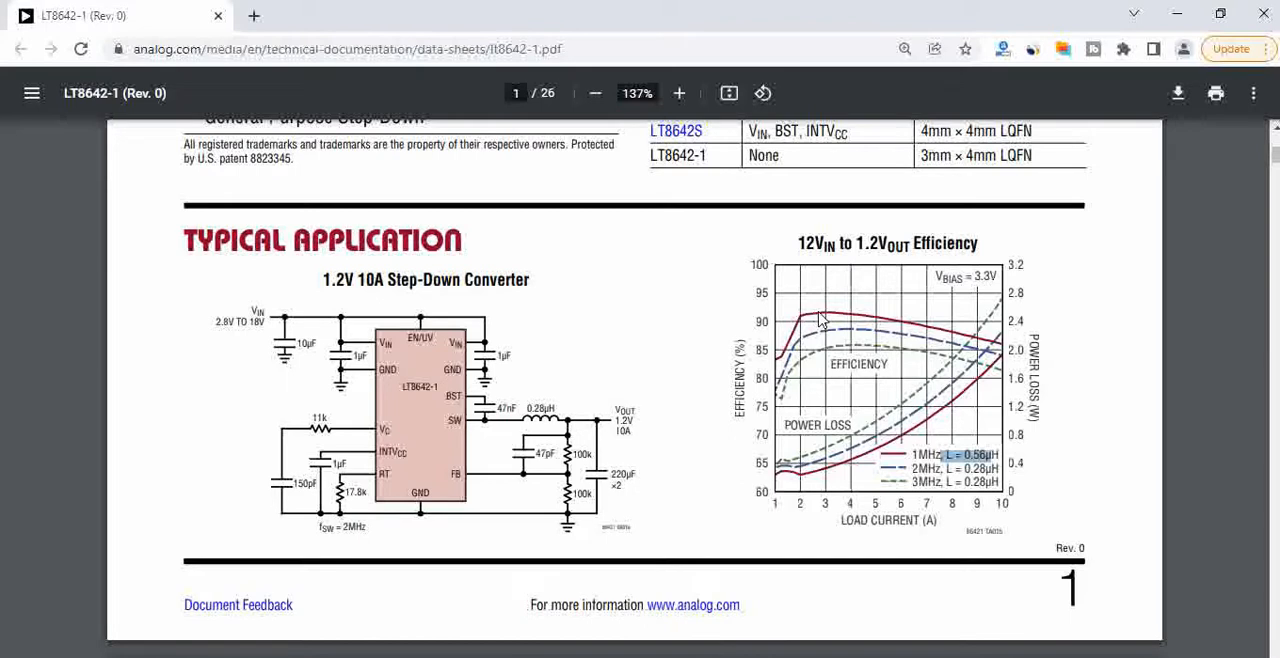
mouse_move(785, 335)
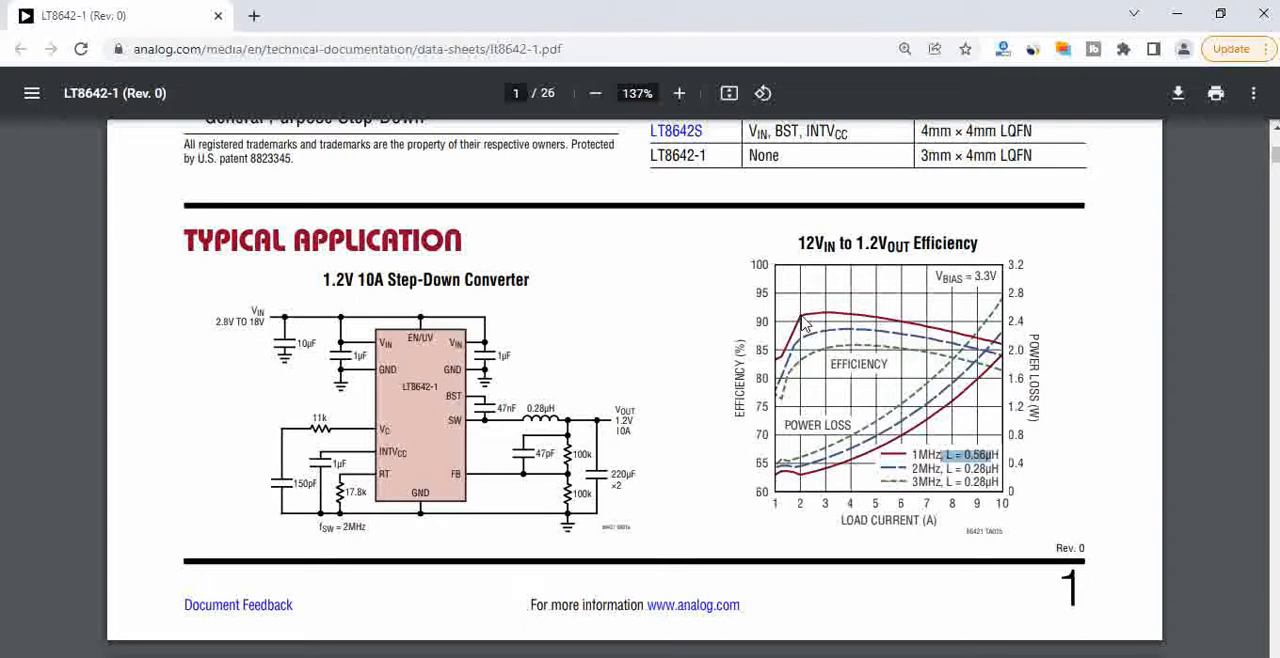
mouse_move(987, 362)
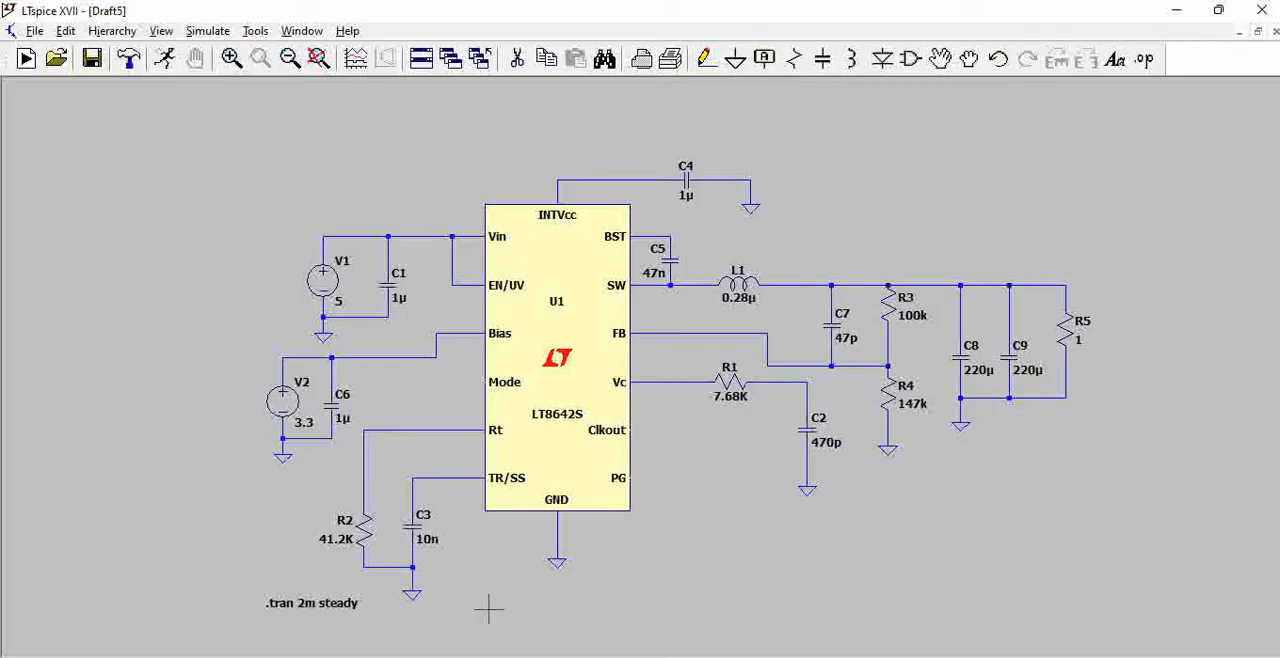
mouse_move(657, 497)
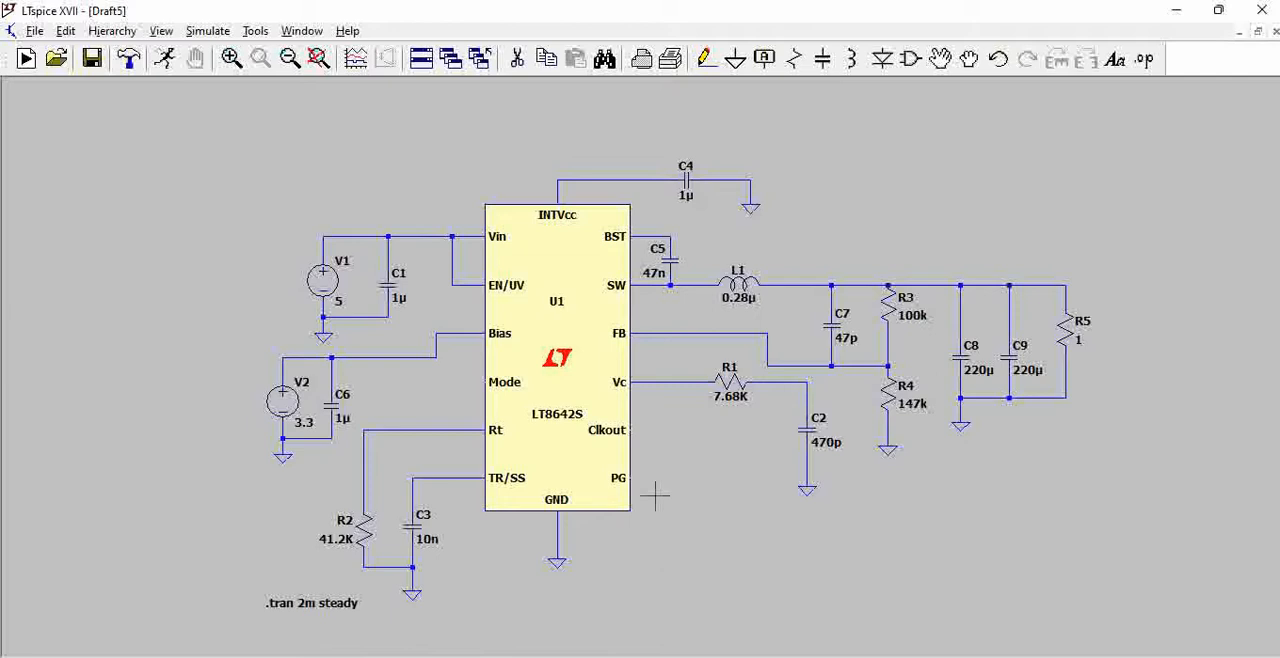
mouse_move(505, 333)
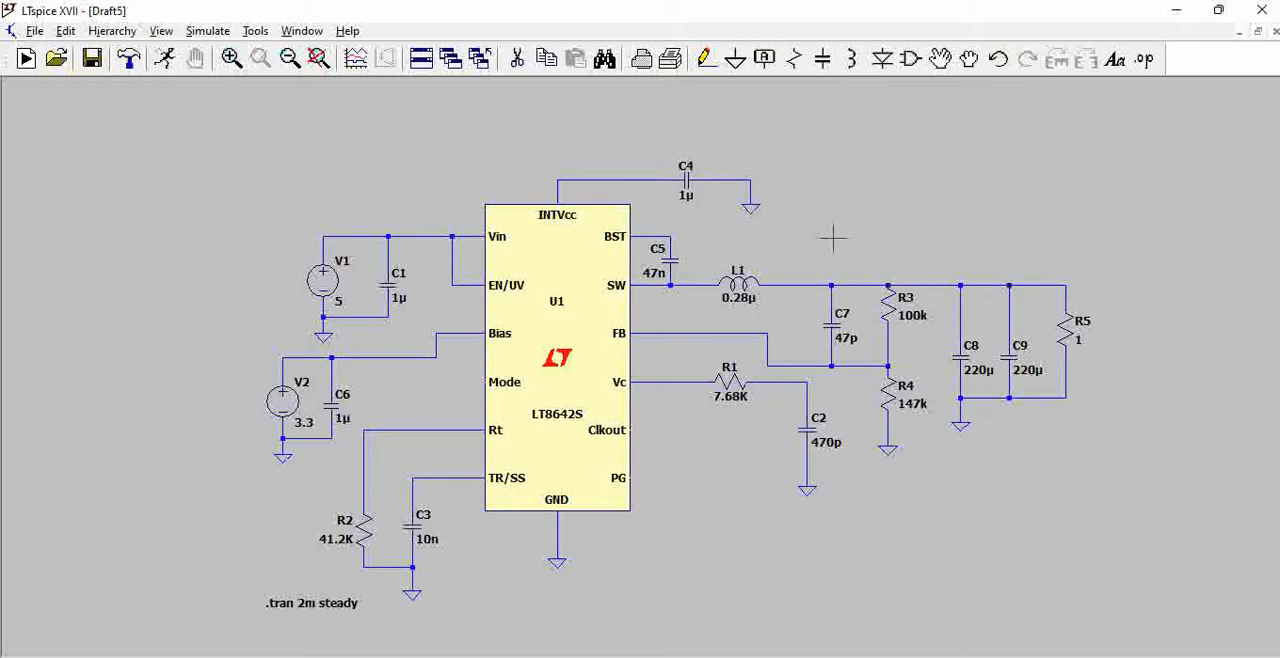
mouse_move(778, 561)
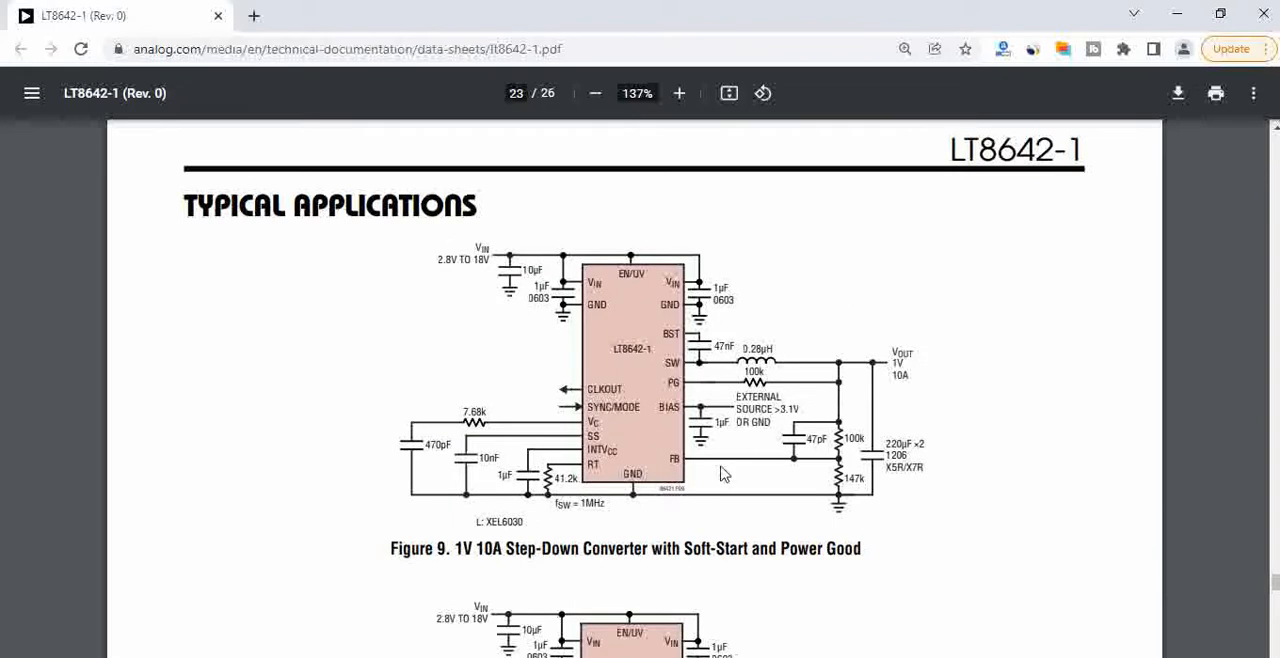
click(679, 93)
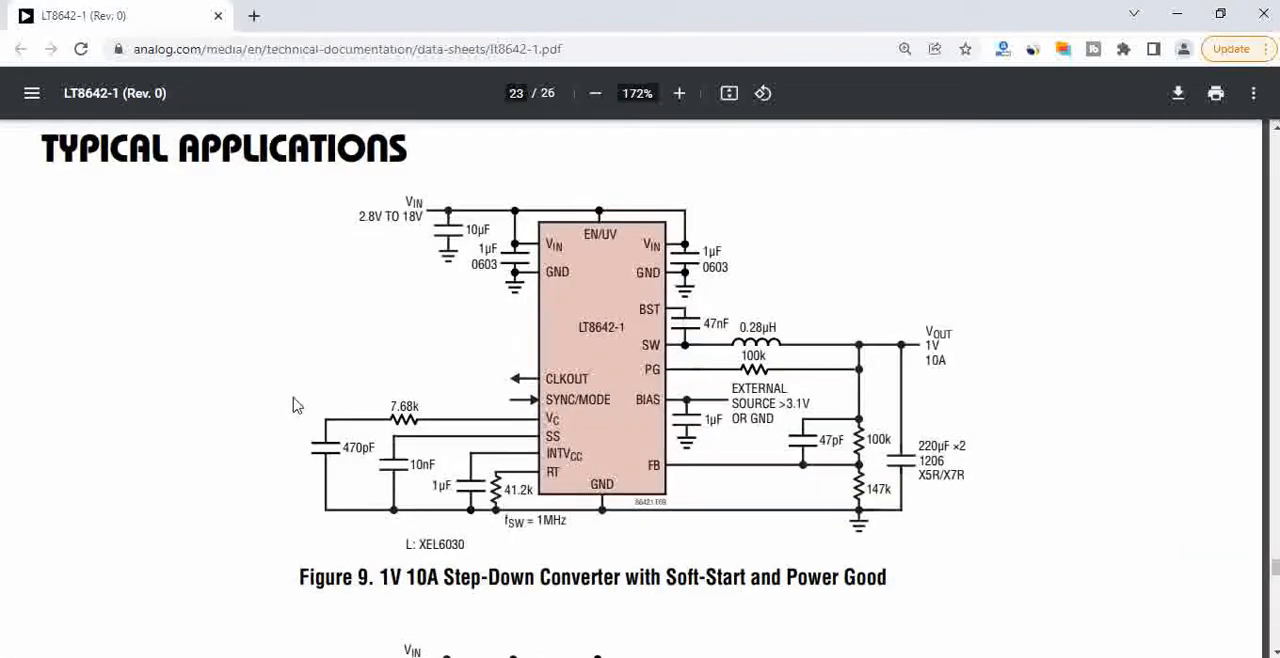
mouse_move(937, 361)
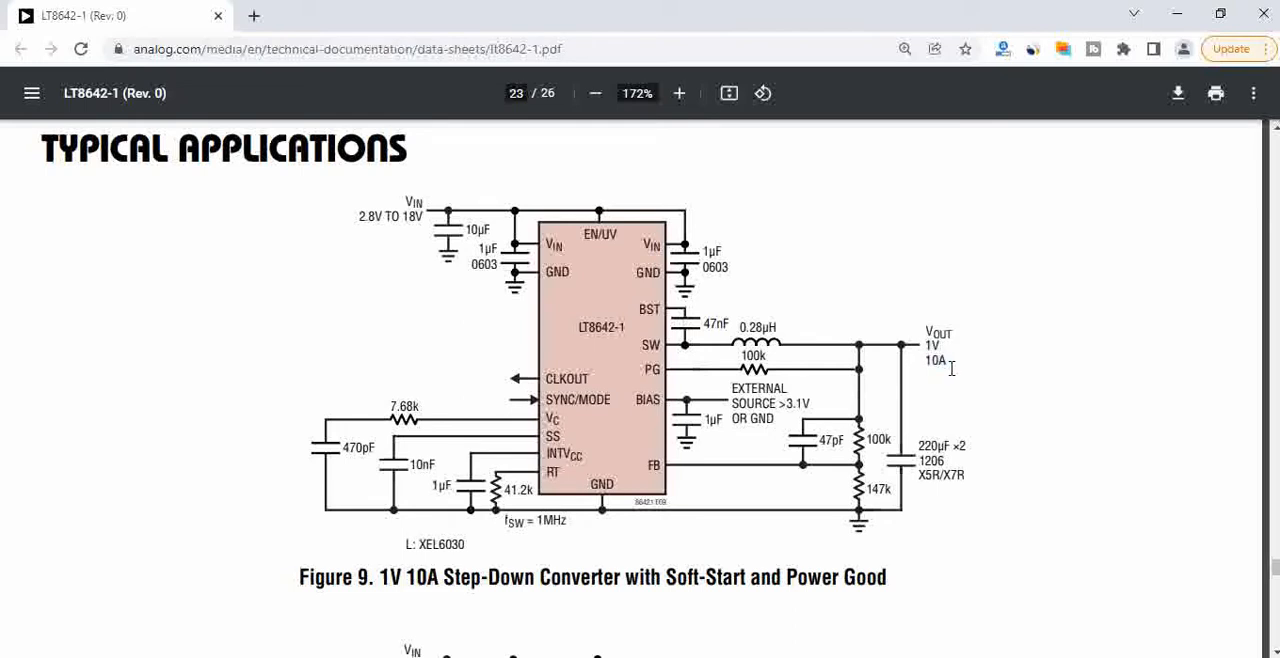
mouse_move(927, 363)
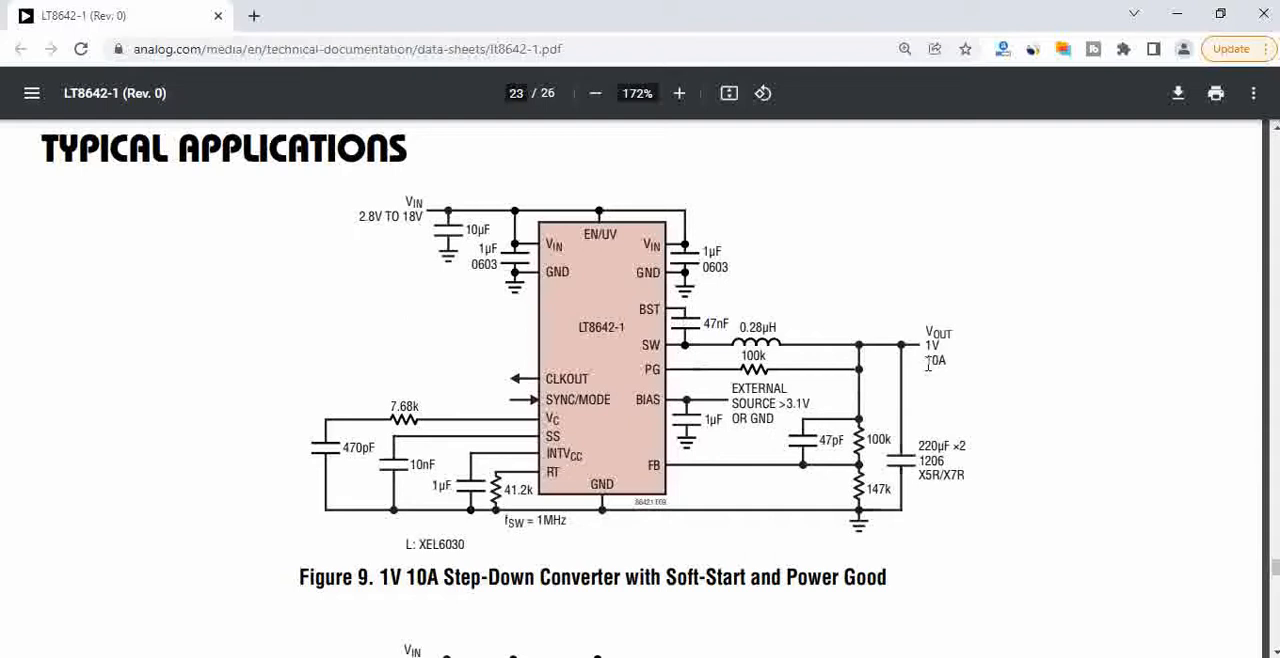
mouse_move(971, 352)
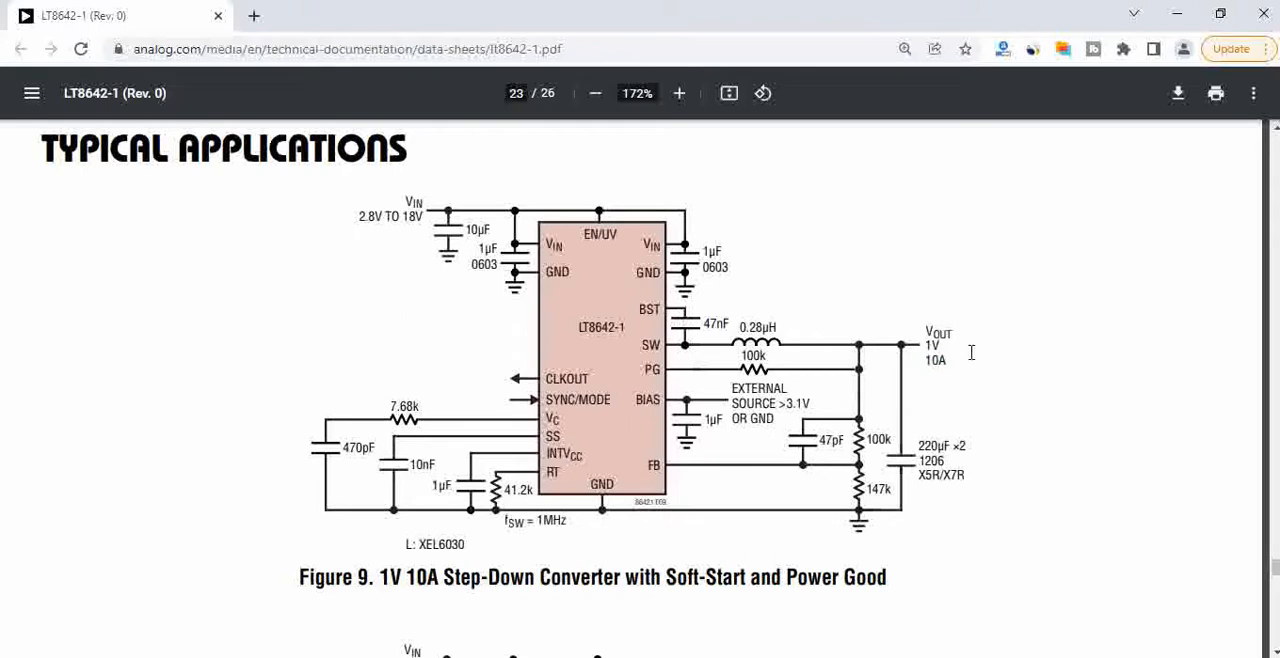
mouse_move(985, 390)
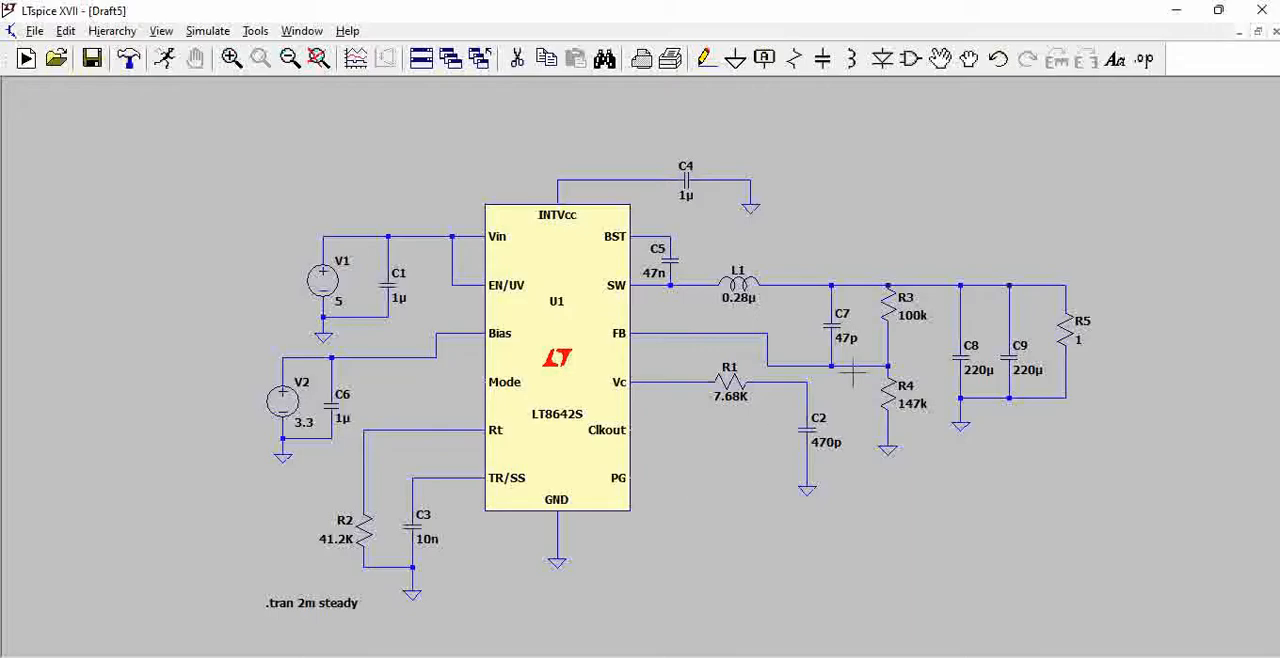
mouse_move(870, 360)
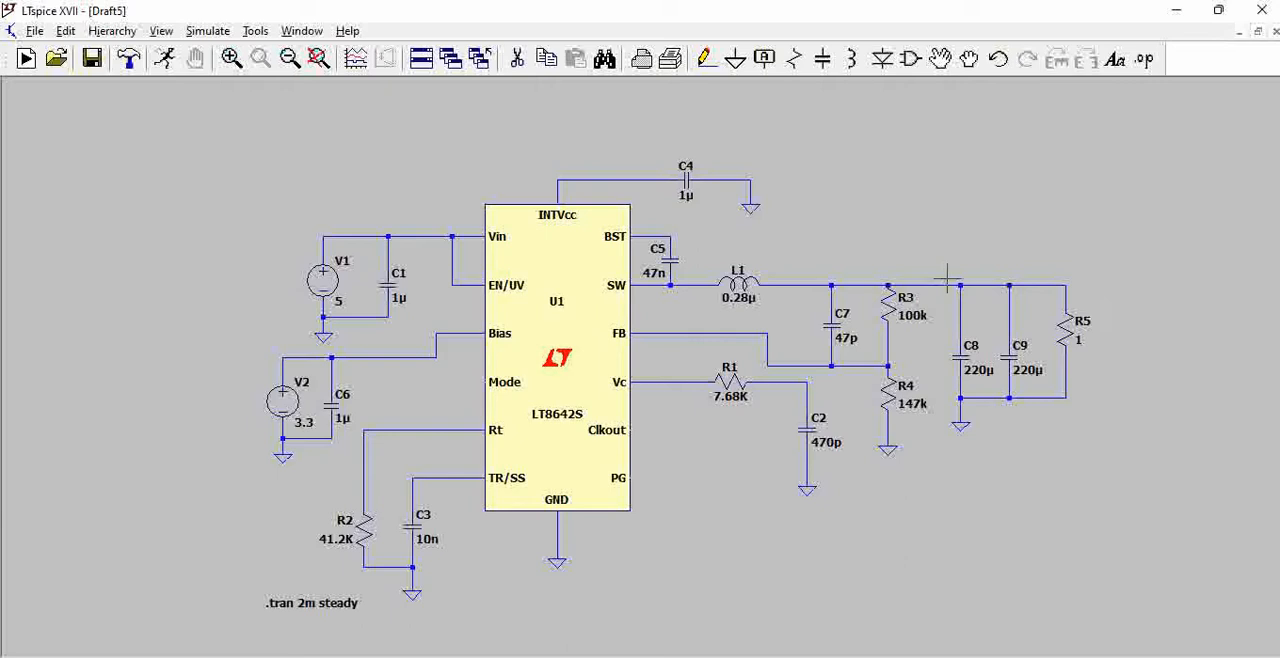
mouse_move(1063, 345)
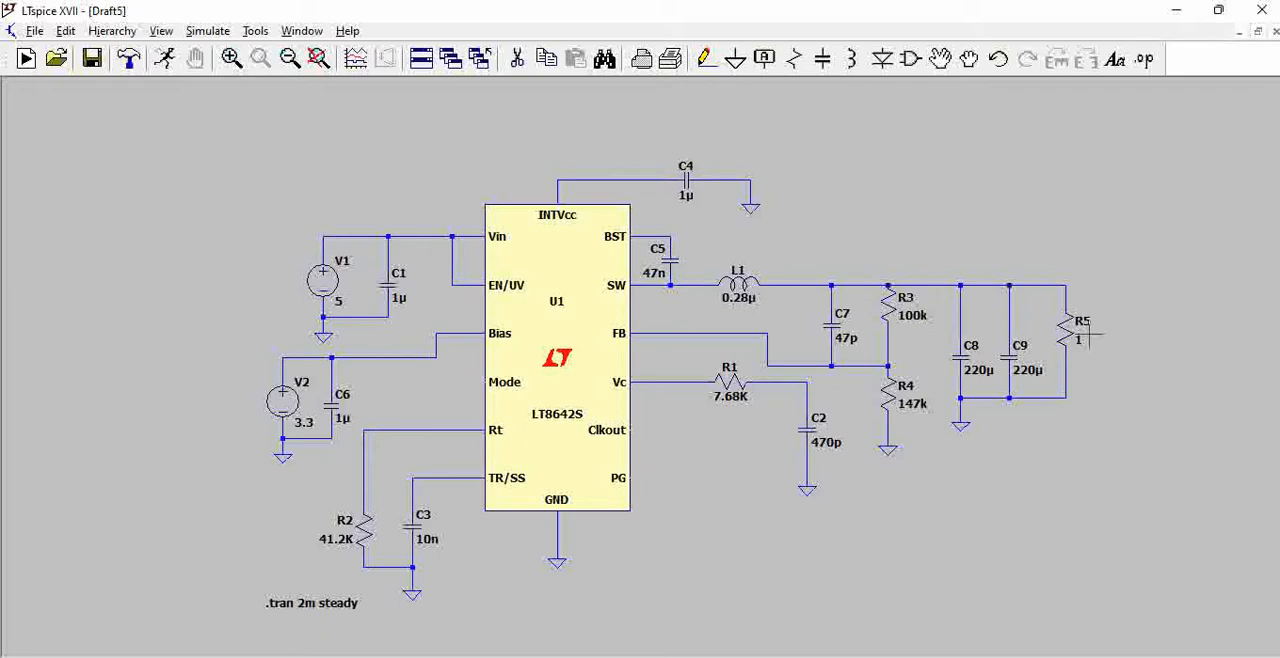
mouse_move(503, 187)
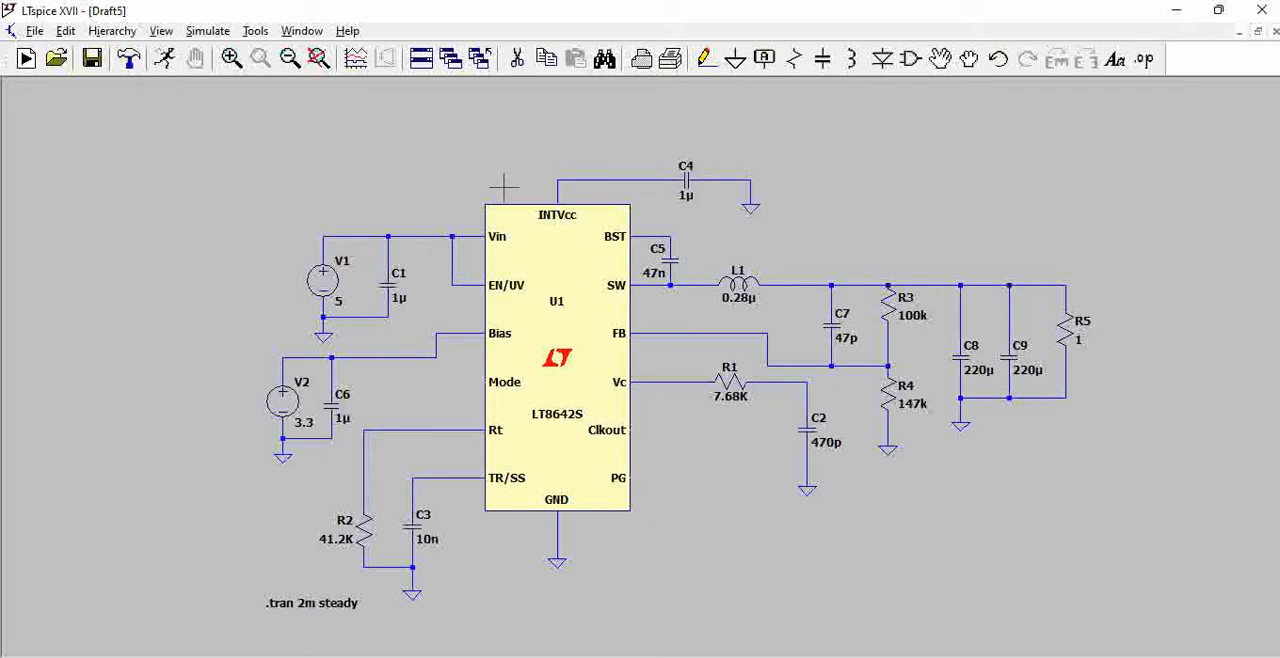
mouse_move(164, 59)
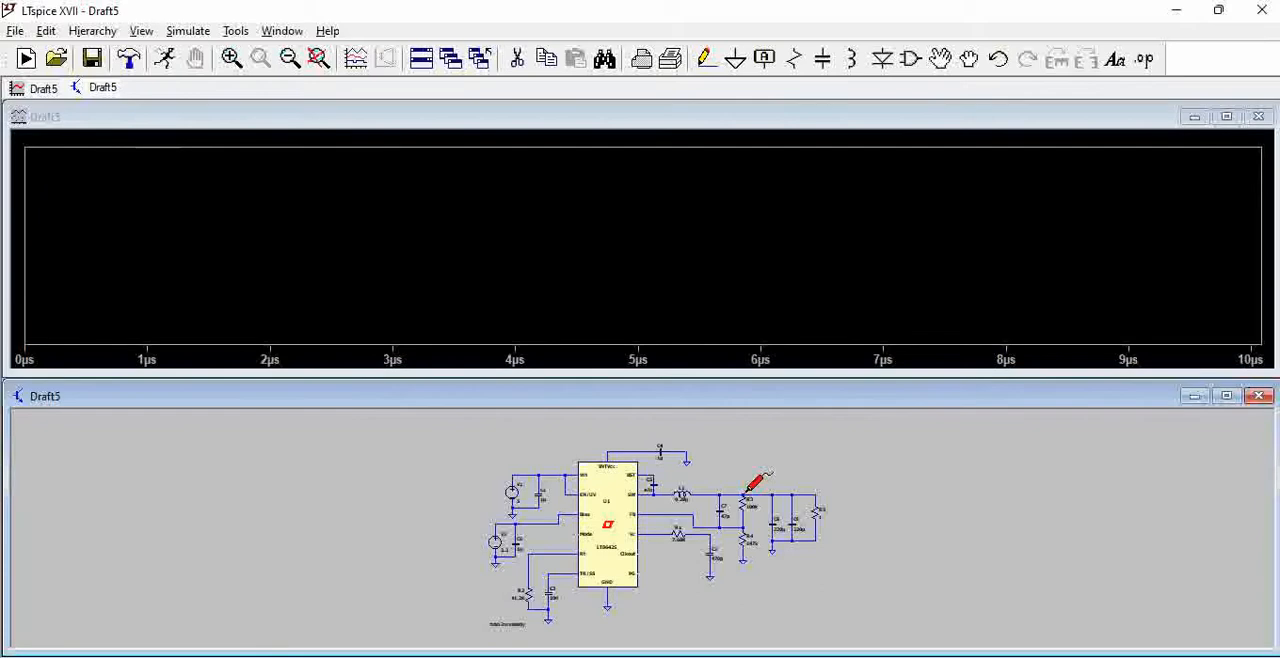
Probe the output net to plot V(n005), then open the View menu's Efficiency Report options.
click(748, 500)
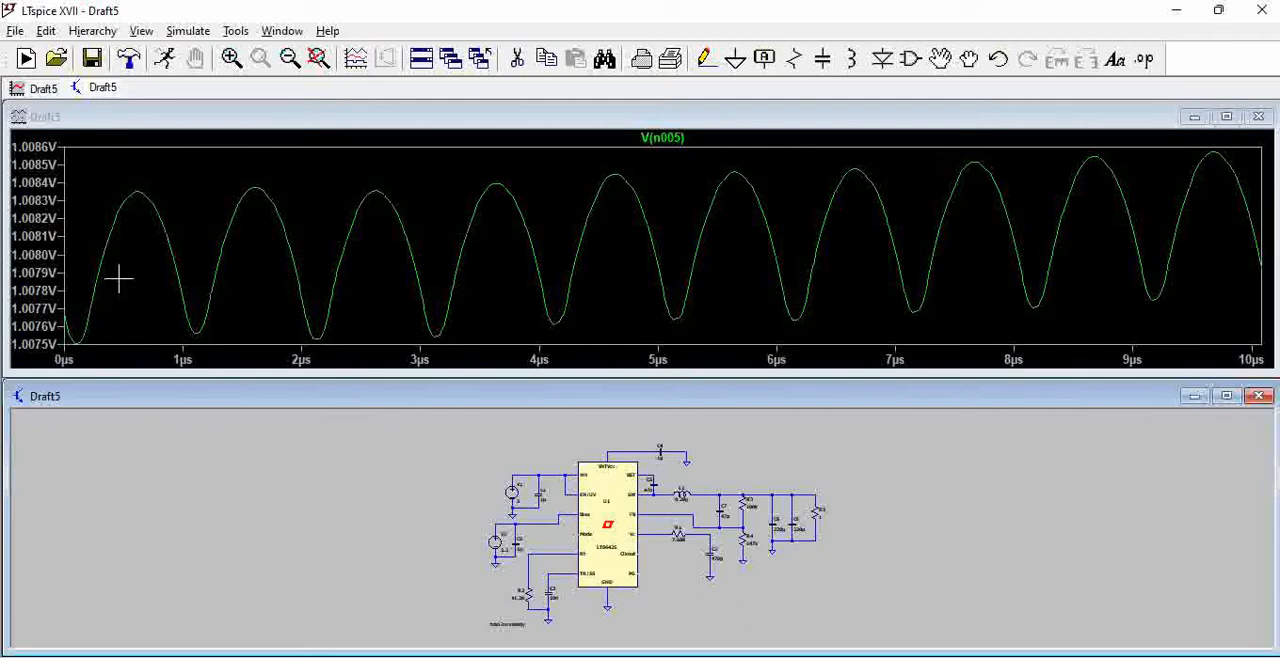
mouse_move(1150, 250)
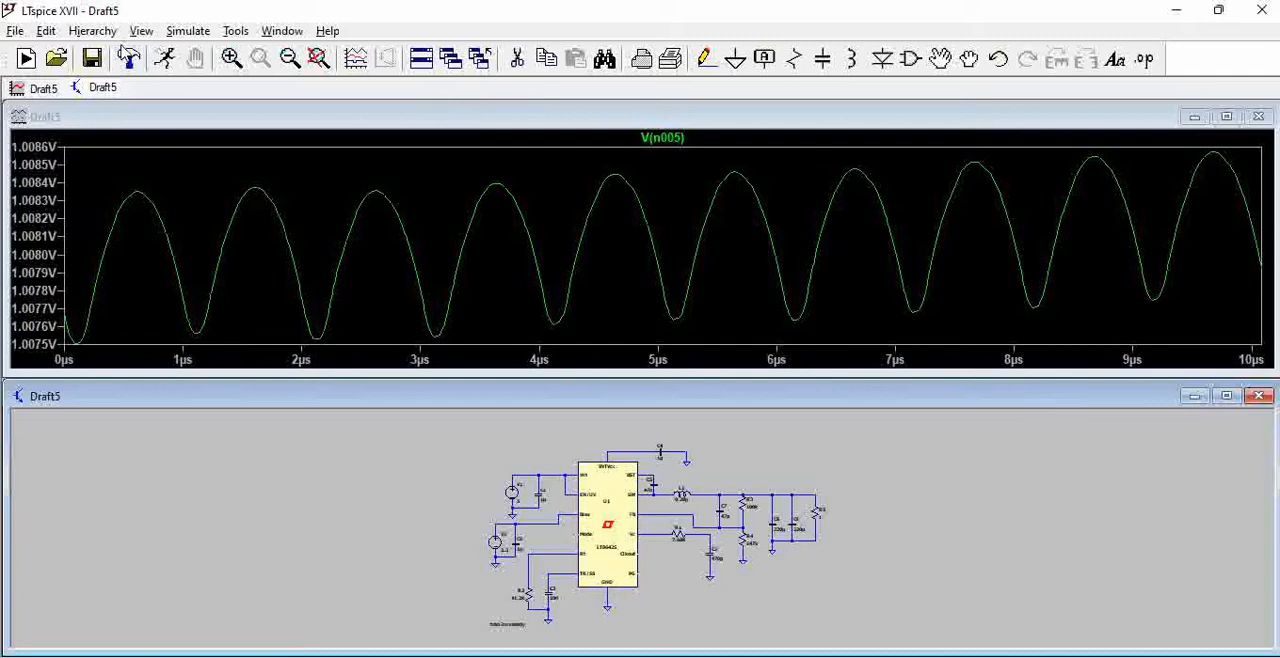
click(141, 30)
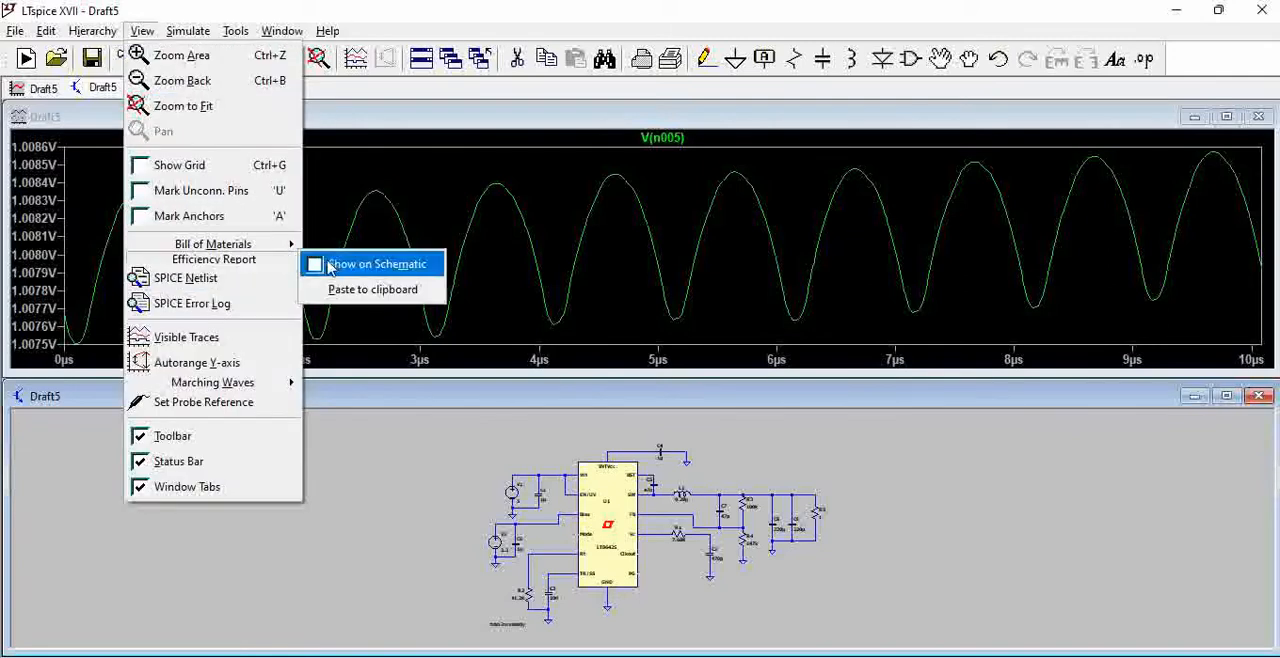
Show the Efficiency Report on the schematic, with per-component RMS, peak currents and dissipation.
click(373, 263)
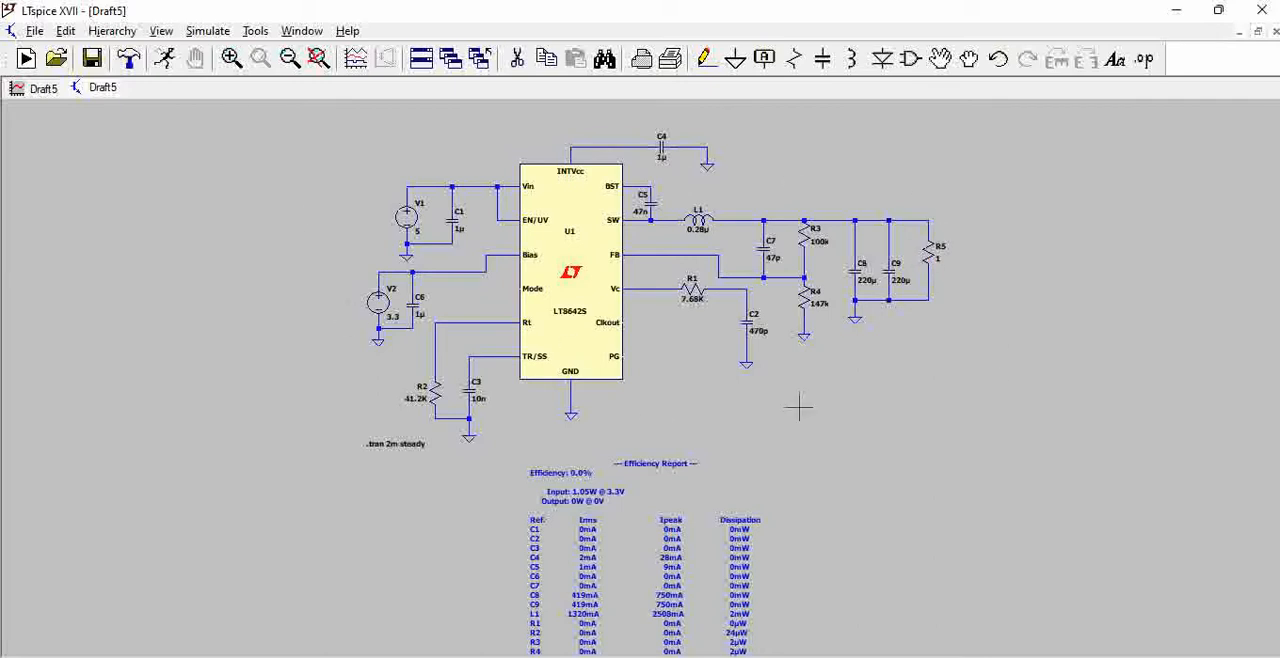
mouse_move(932, 322)
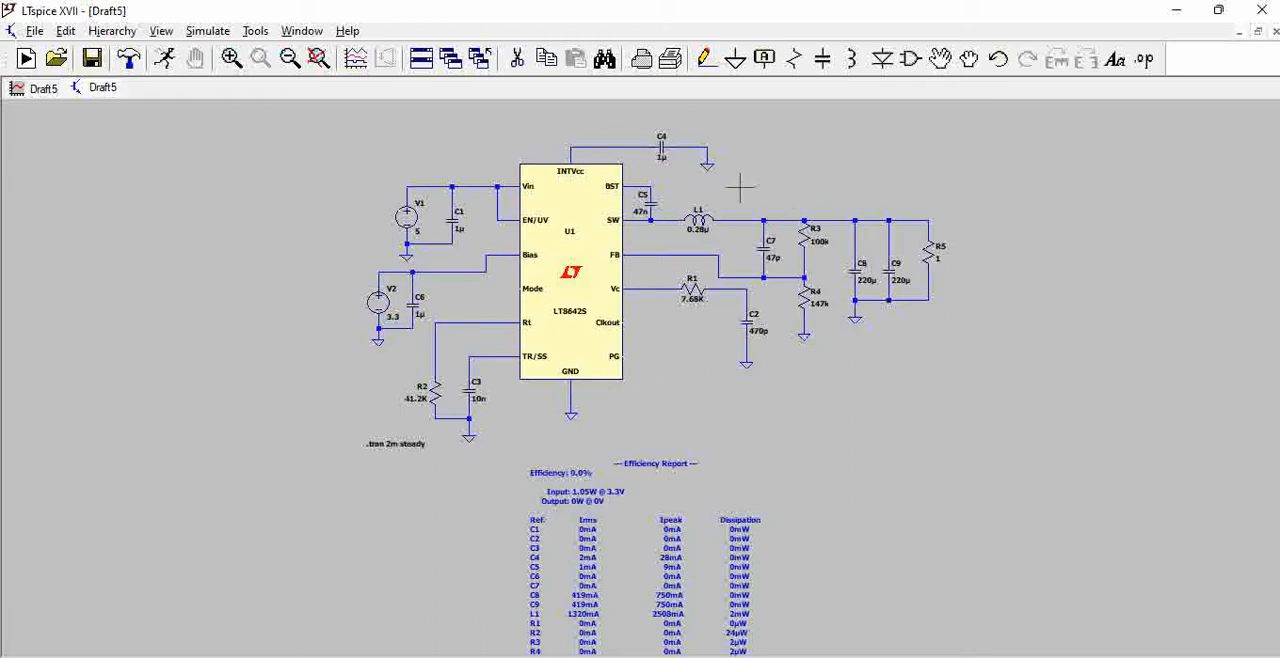
mouse_move(940, 248)
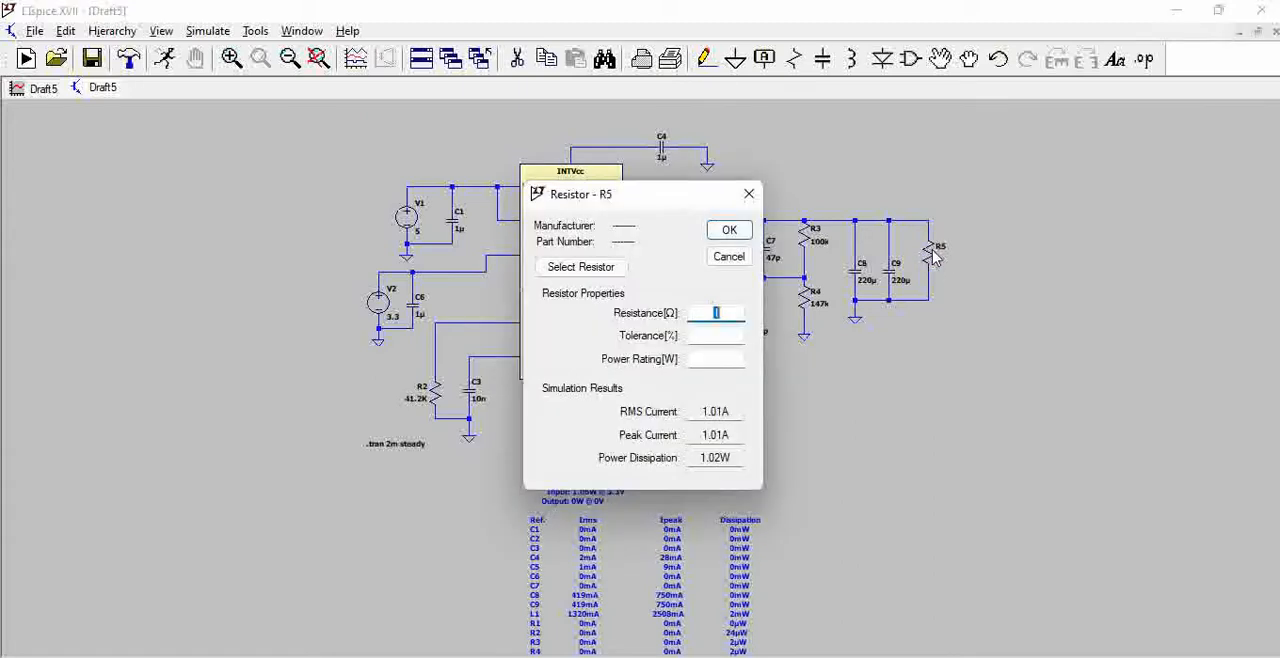
mouse_move(935, 240)
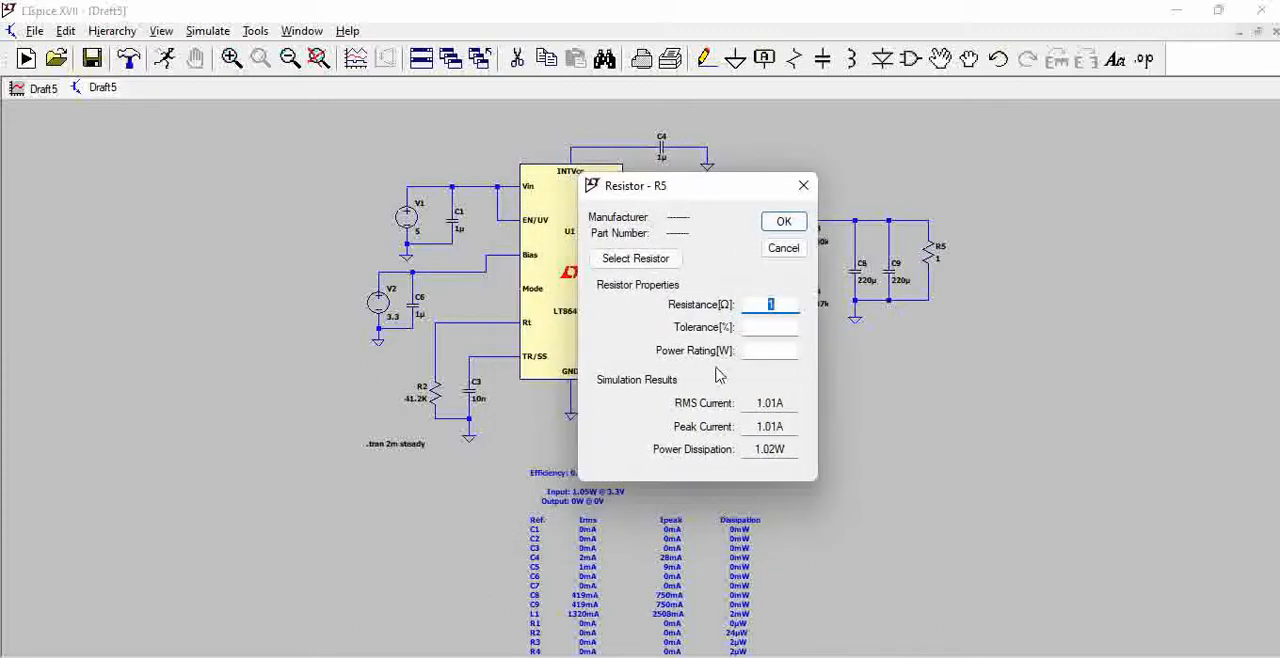
Cancel the resistor properties dialog and change the R5 label to 'Rload'.
click(784, 221)
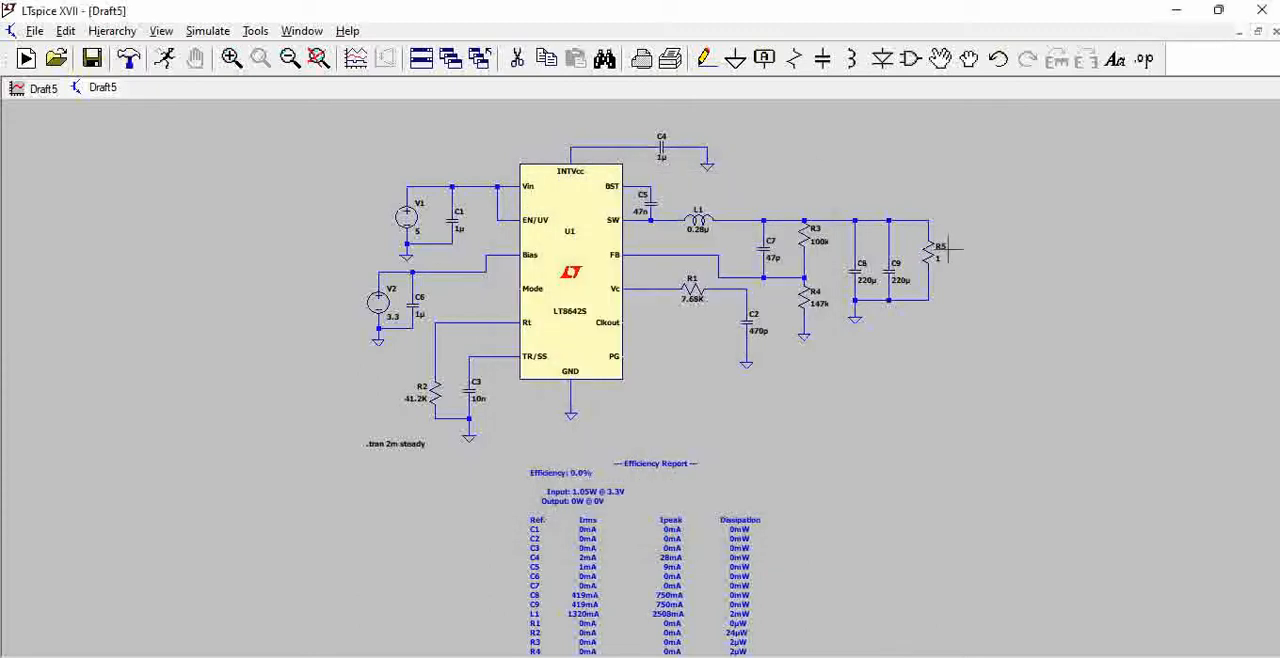
mouse_move(940, 245)
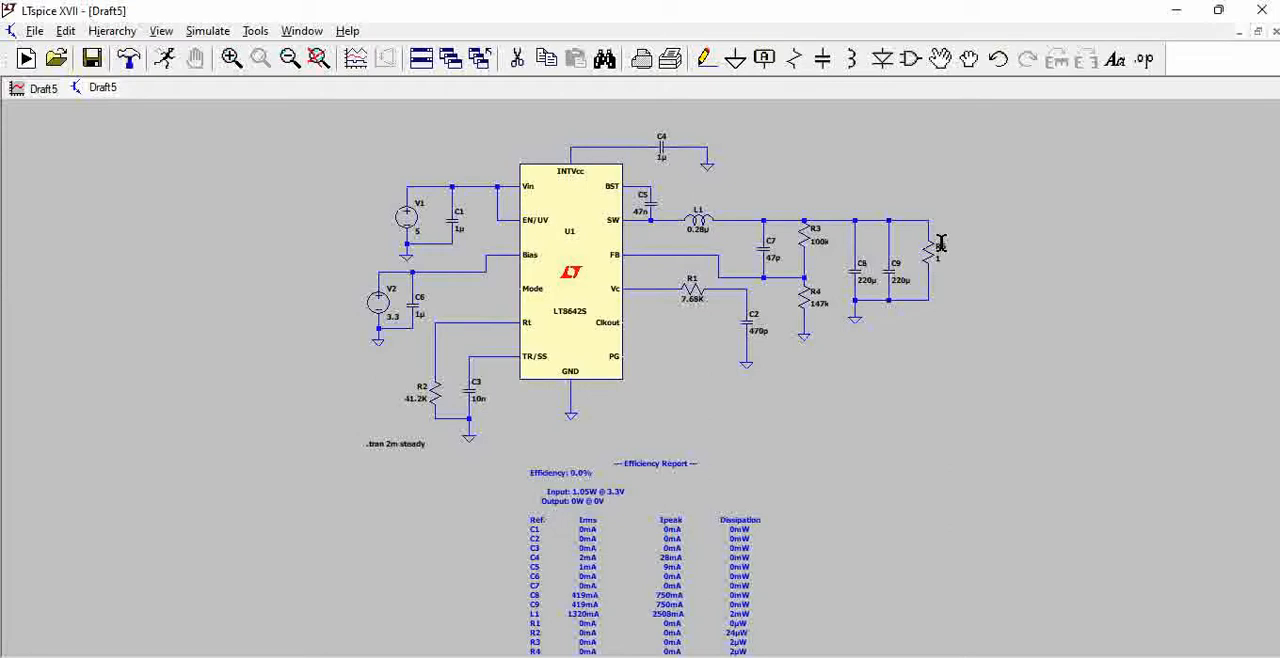
double_click(938, 246)
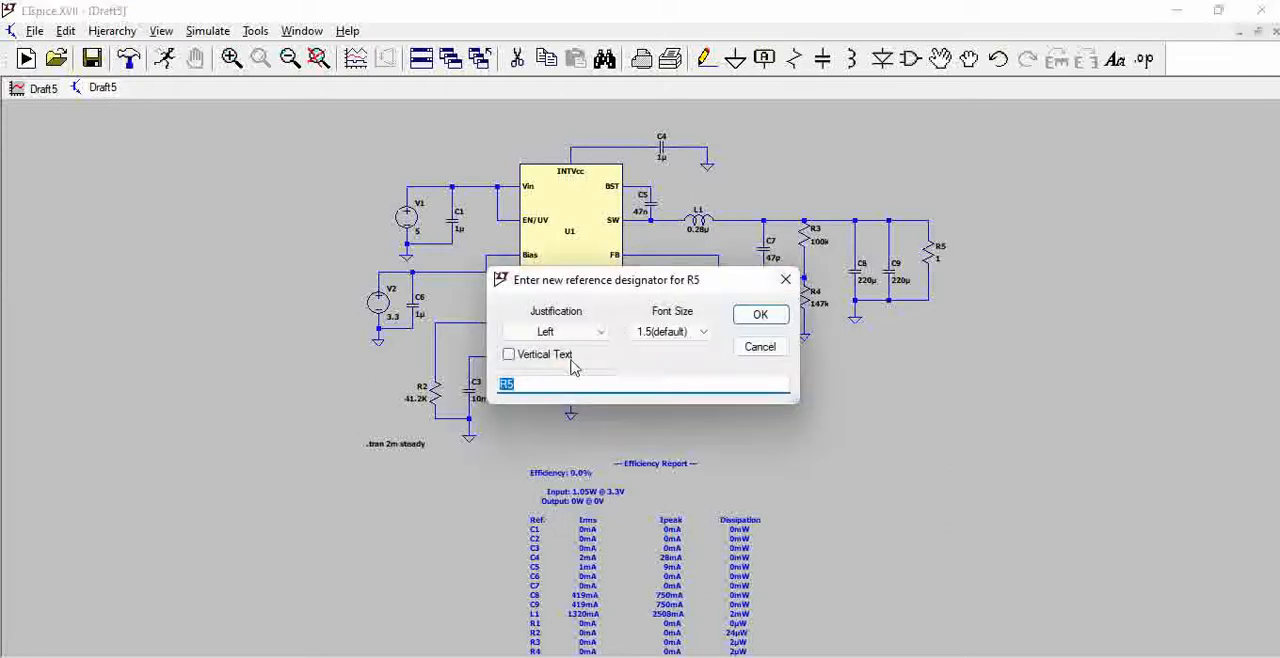
text(Rload)
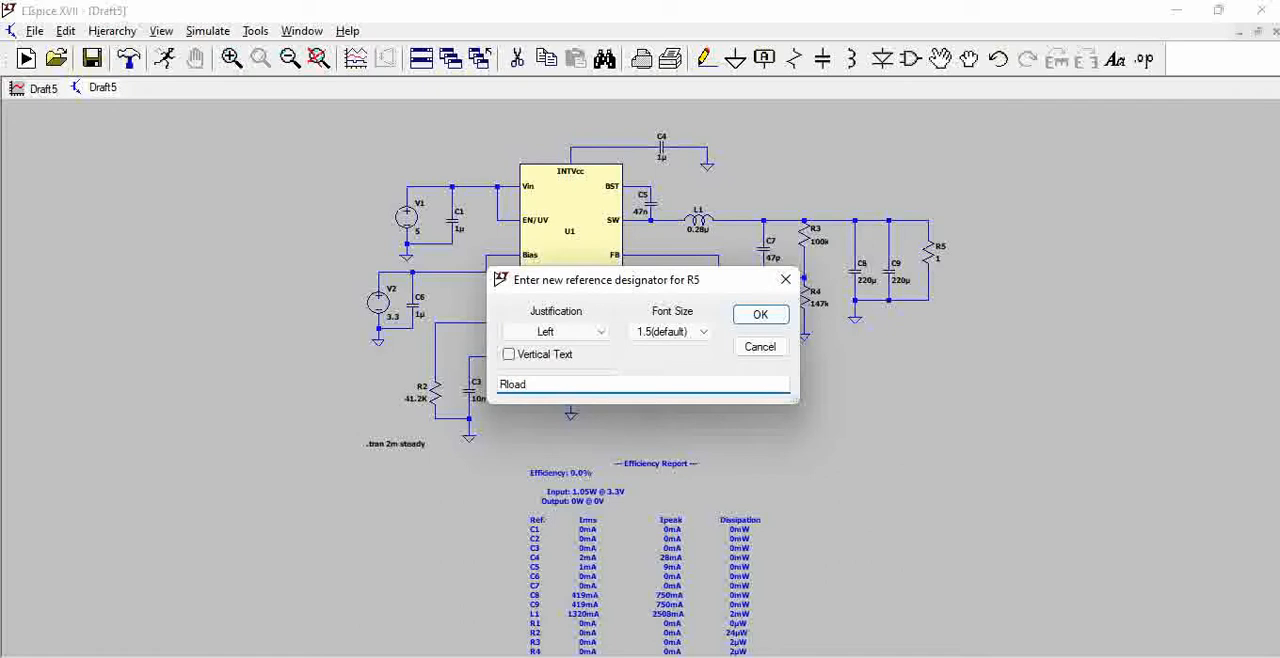
click(760, 314)
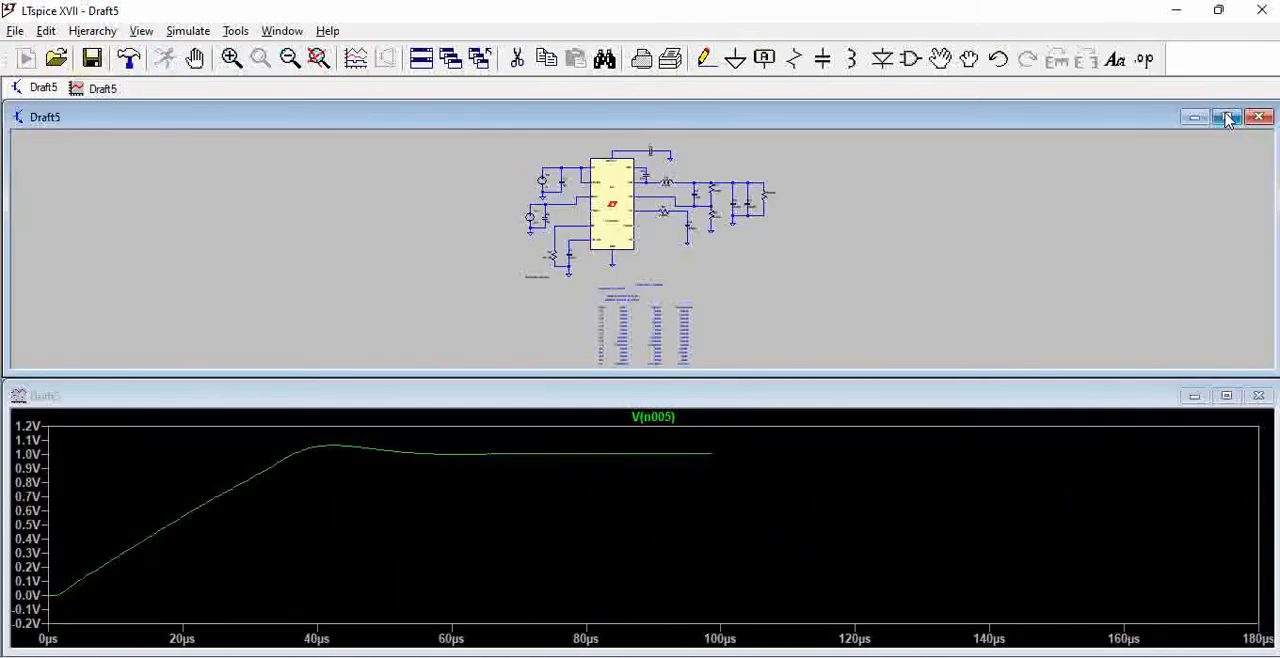
Maximize the schematic window to see the report: 96.8%, 1.05W in, 1.02W out.
click(1227, 117)
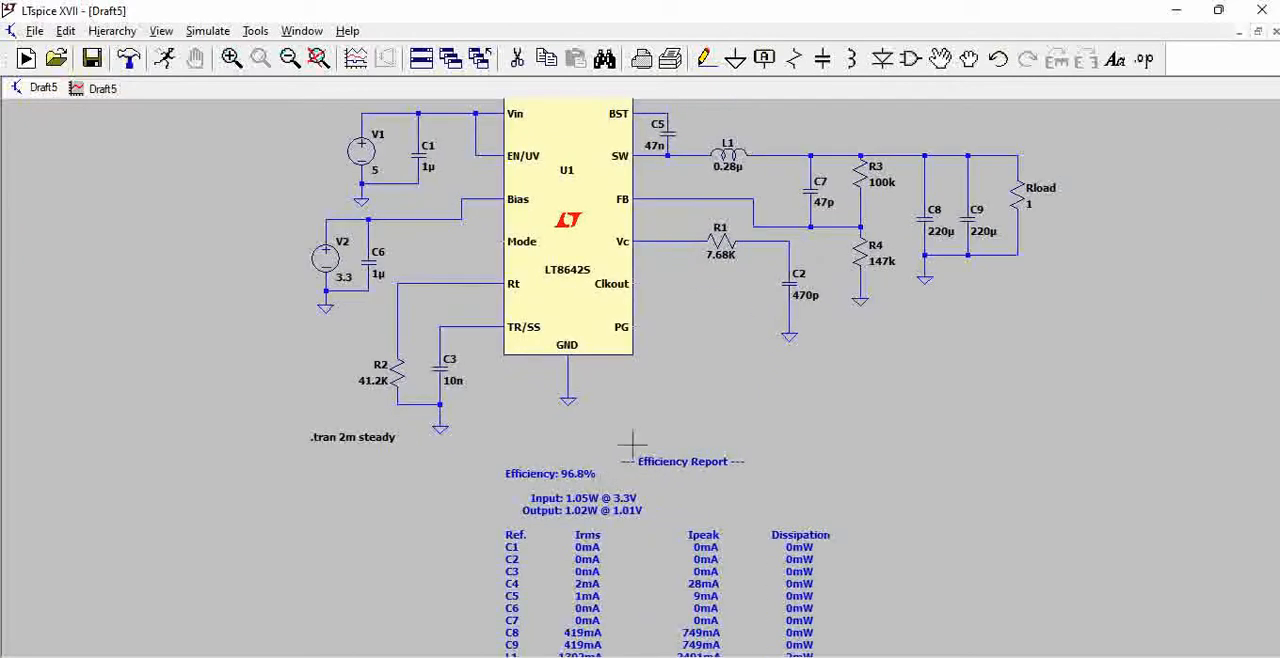
mouse_move(940, 245)
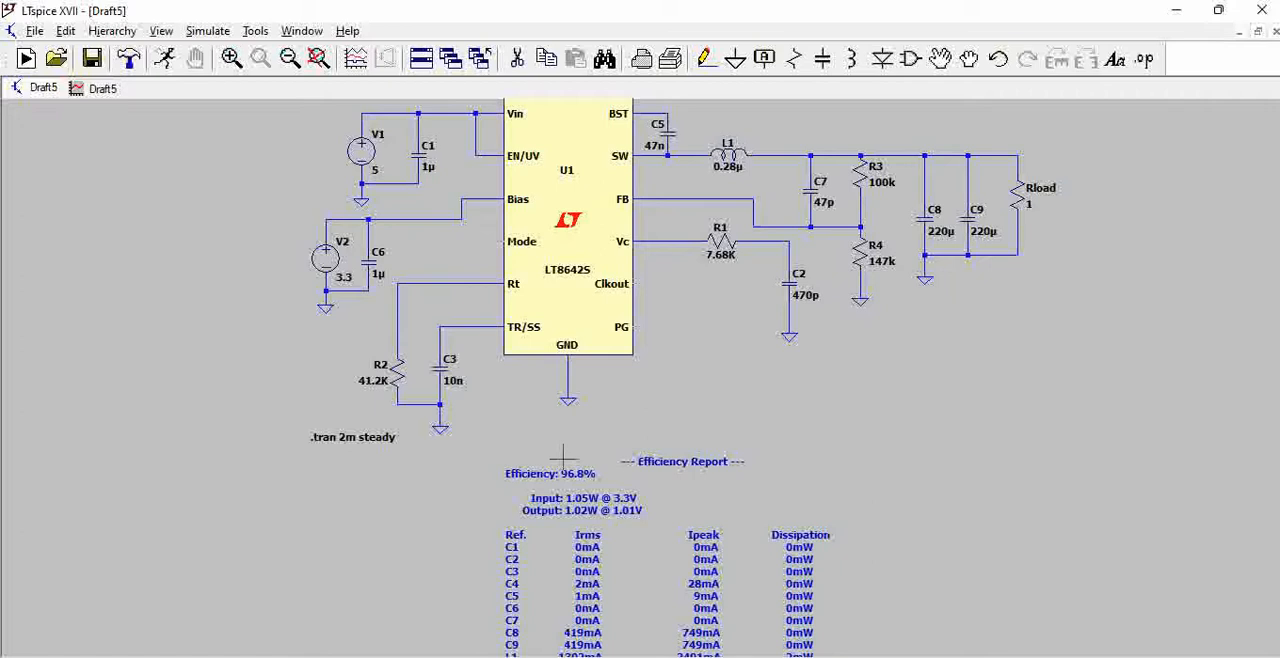
mouse_move(687, 423)
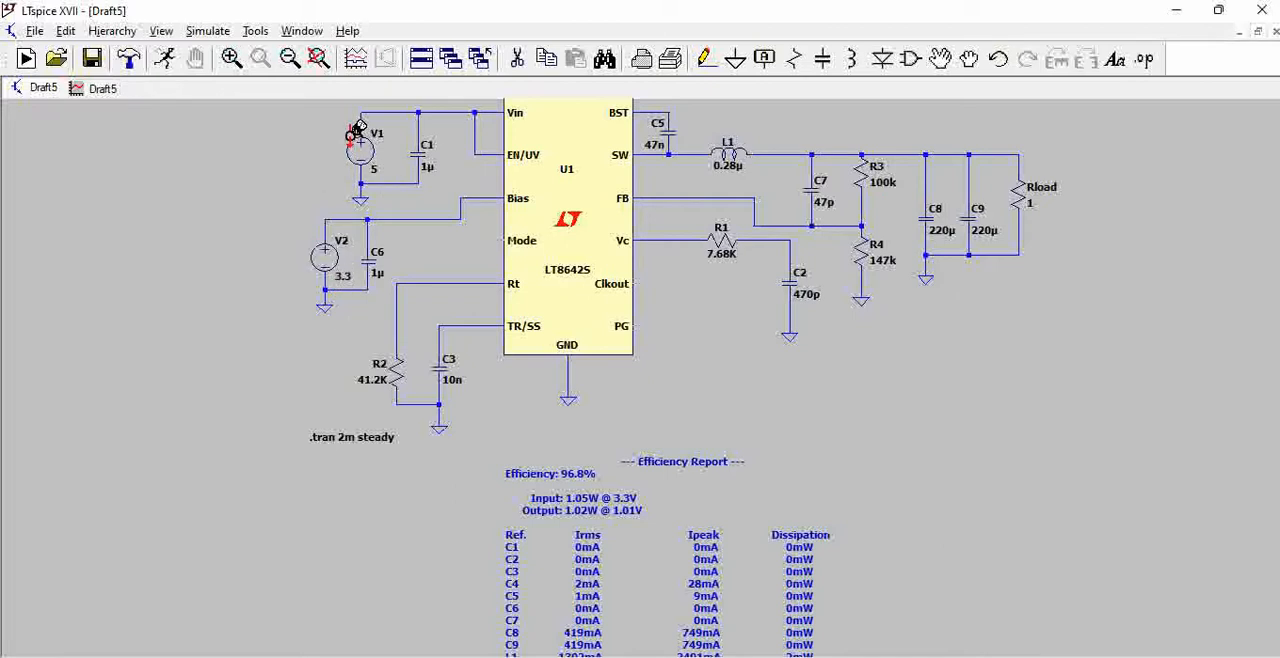
mouse_move(812, 408)
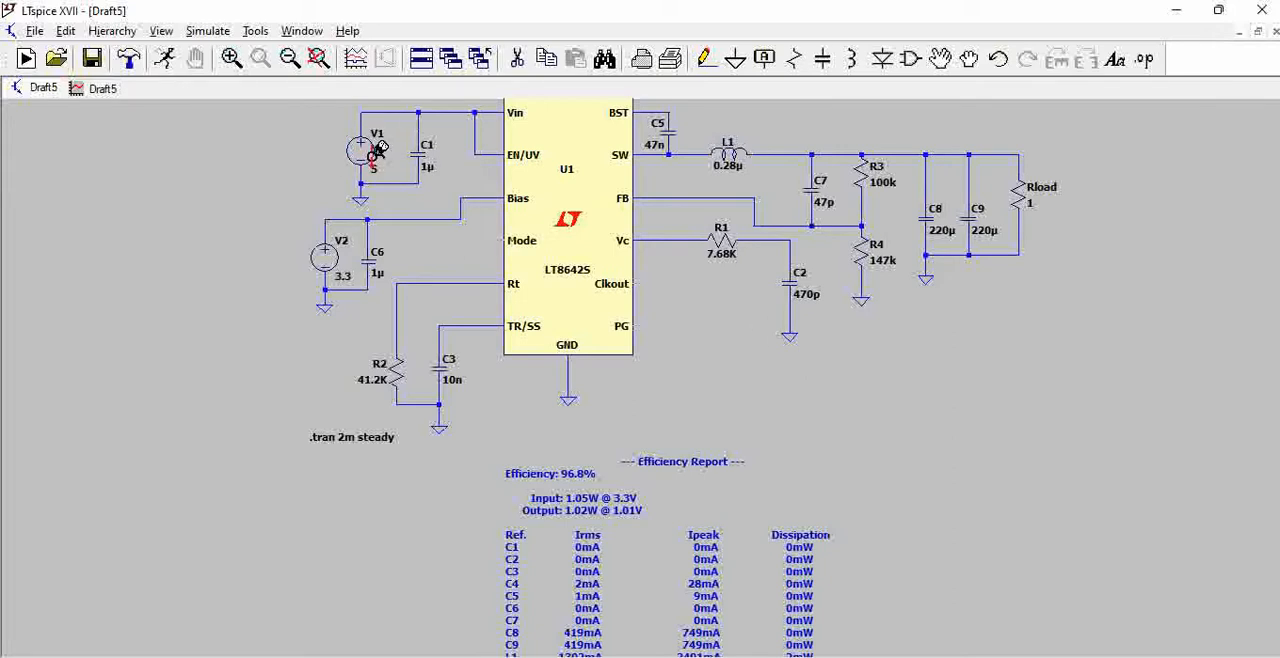
mouse_move(600, 202)
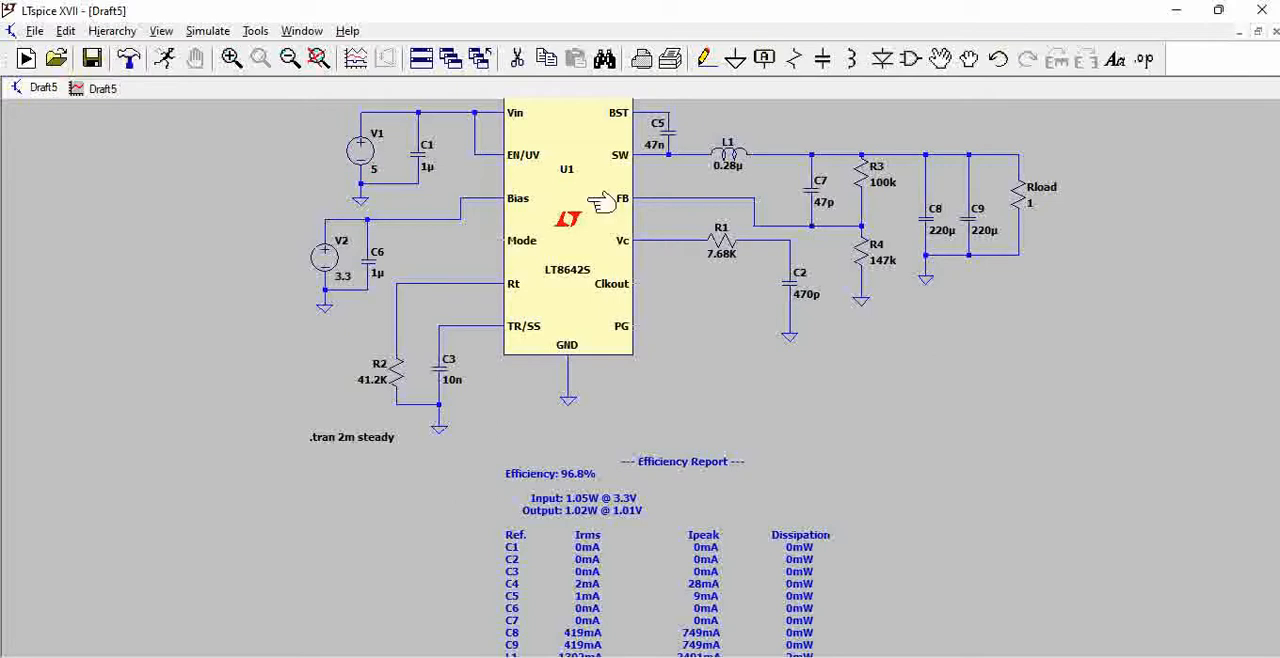
mouse_move(703, 328)
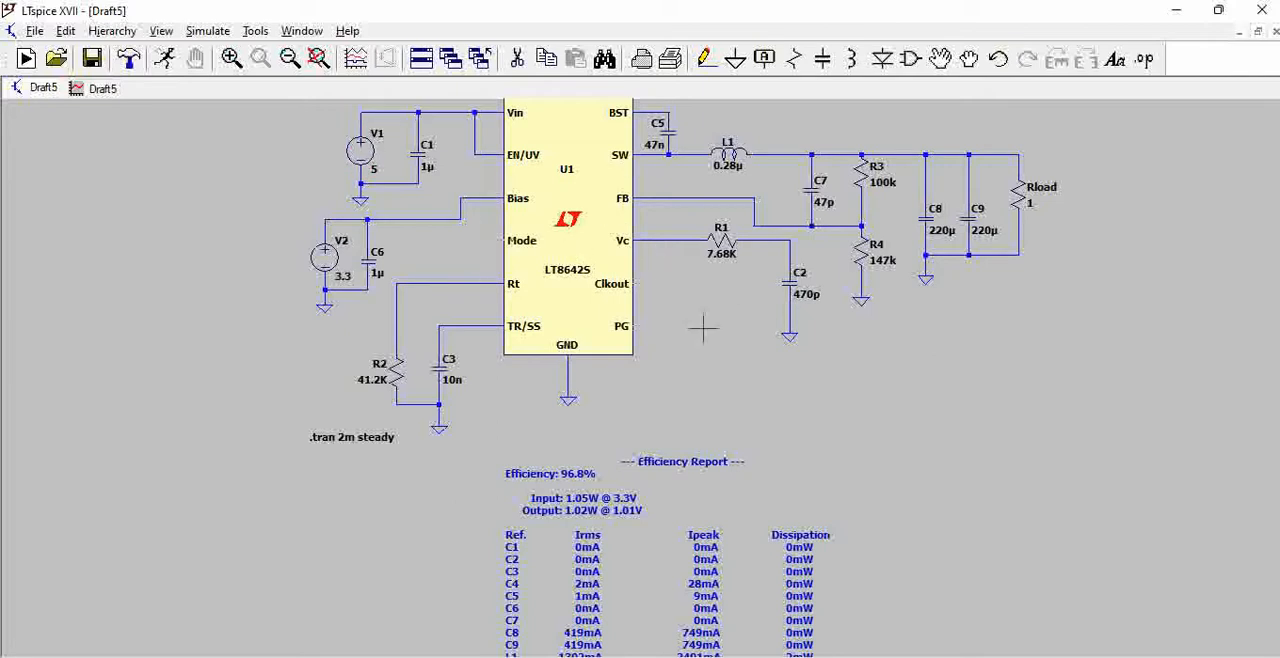
mouse_move(619, 391)
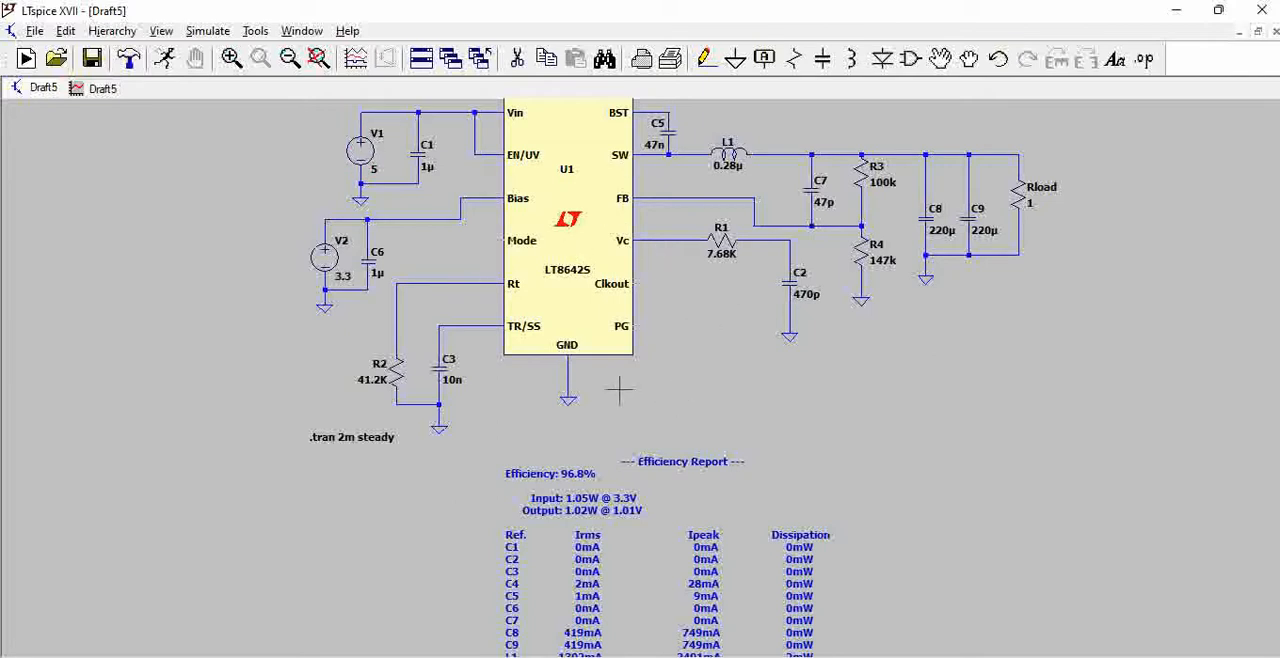